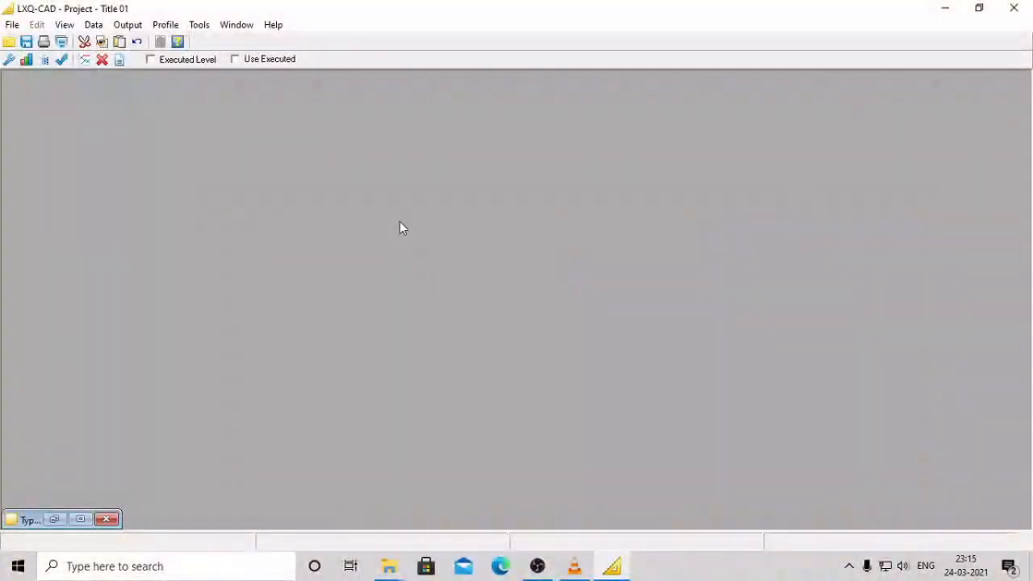
mouse_move(509, 214)
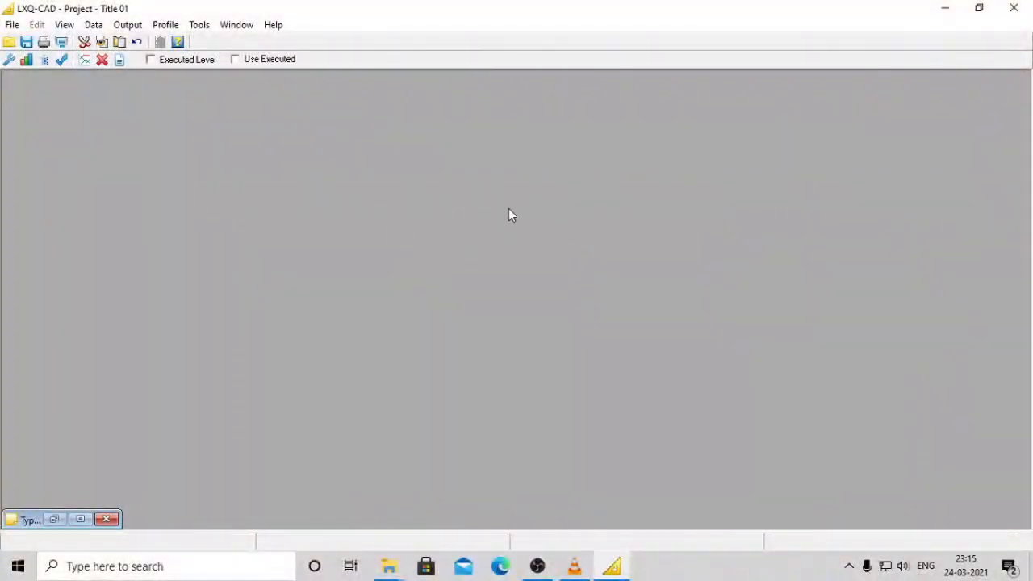
mouse_move(452, 196)
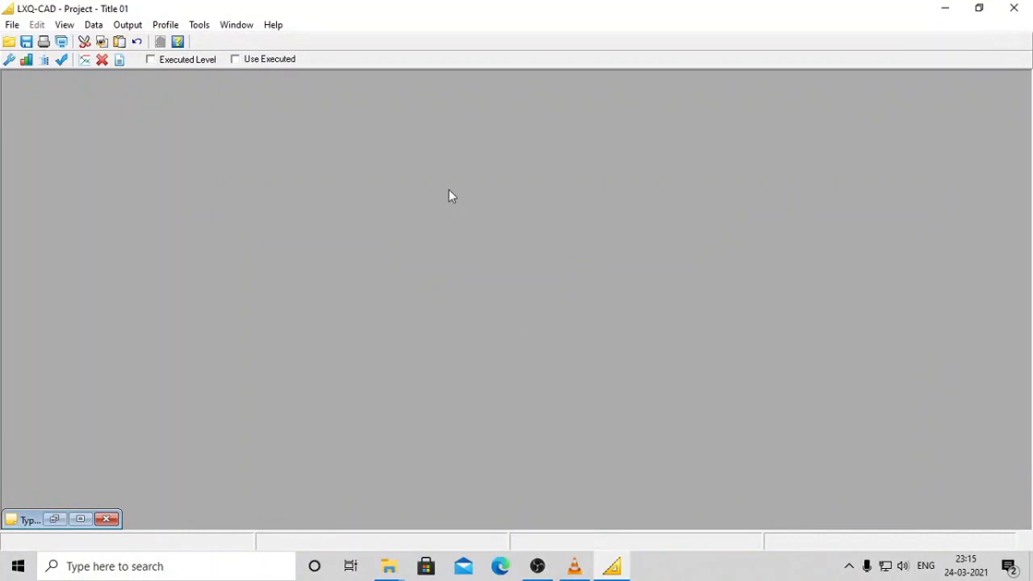
mouse_move(270, 190)
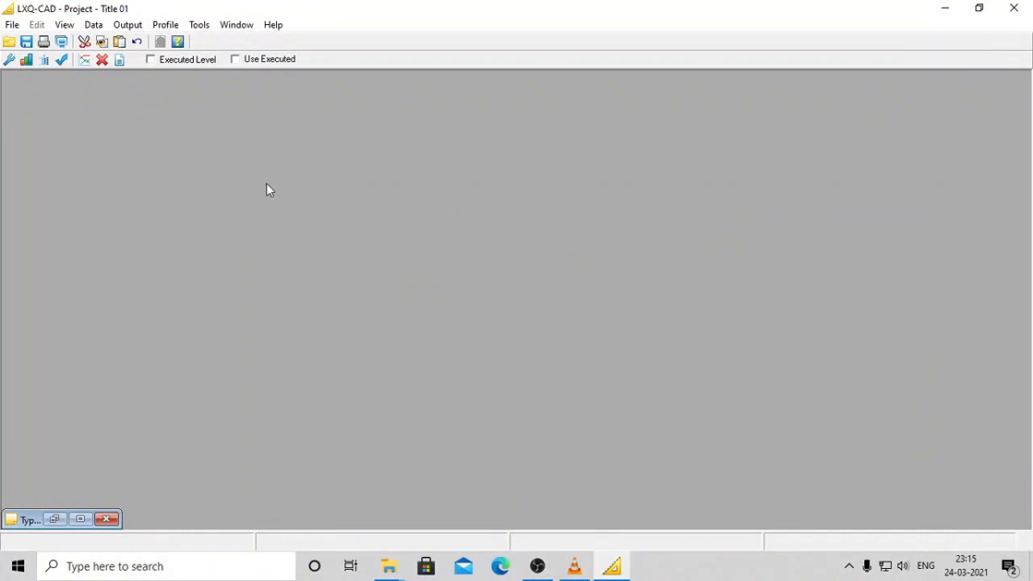
mouse_move(361, 218)
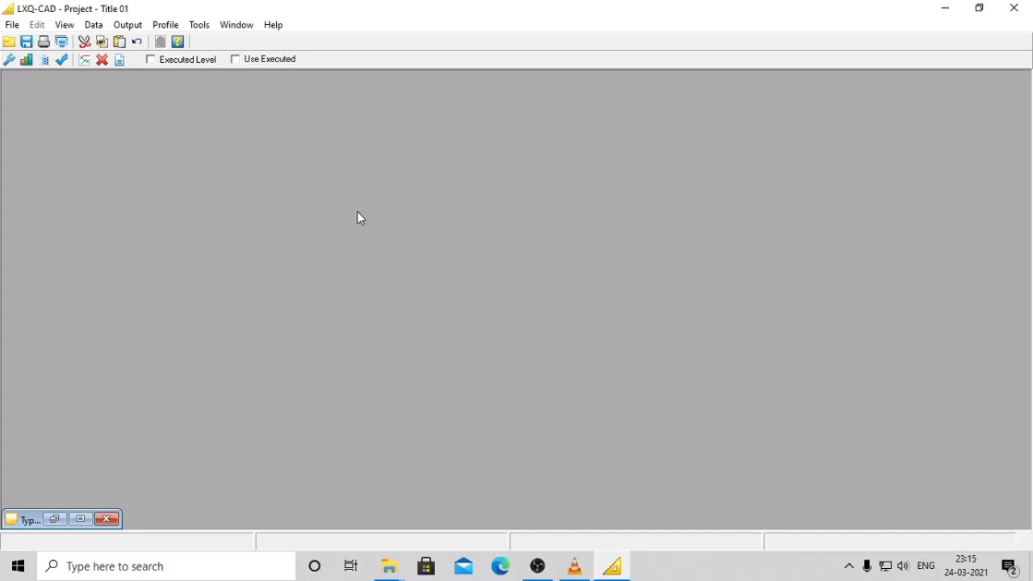
mouse_move(228, 154)
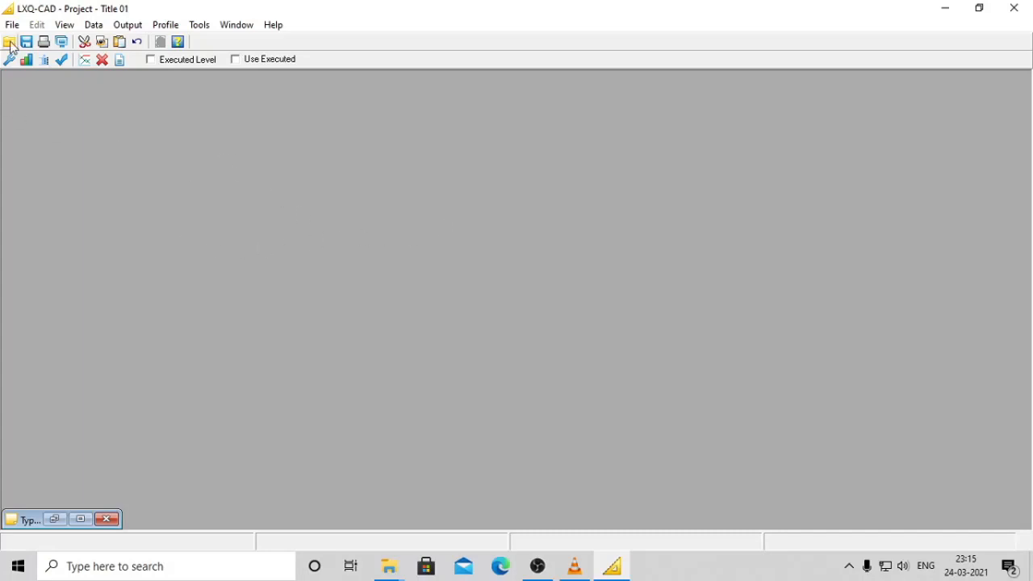
Create a new design database named 'Custom Profile' from the database list
left_click(9, 41)
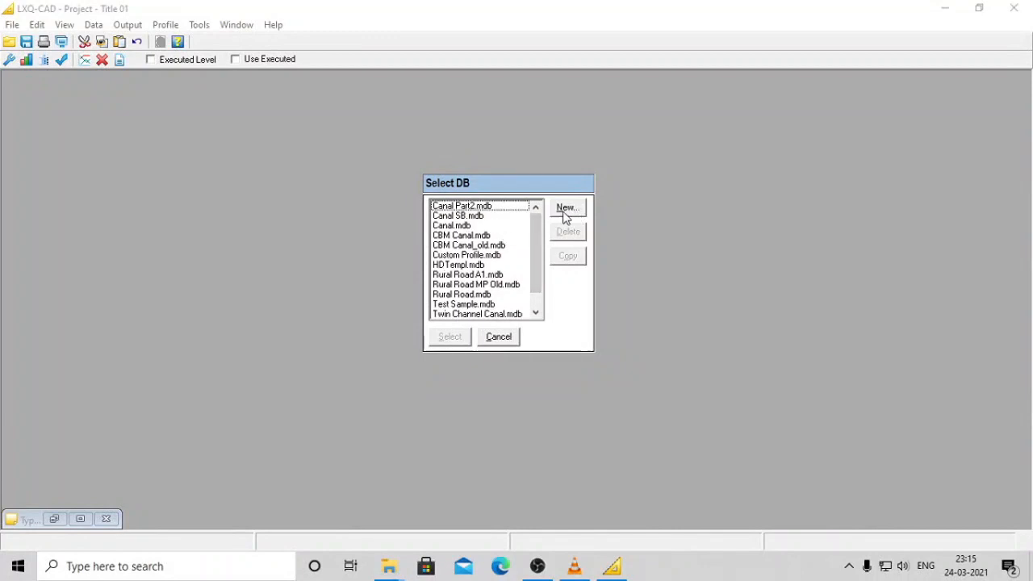
left_click(567, 207)
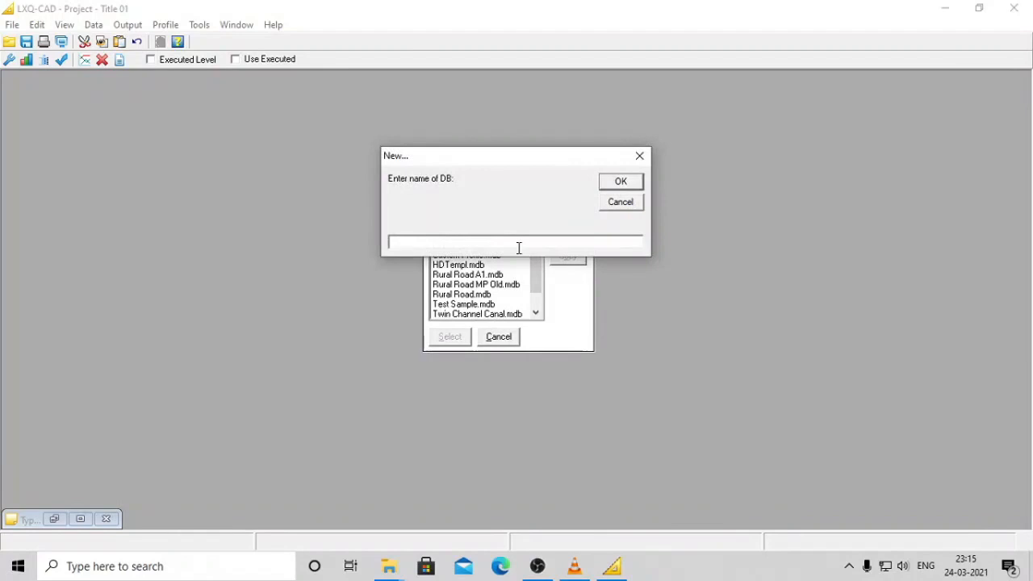
type("Custom")
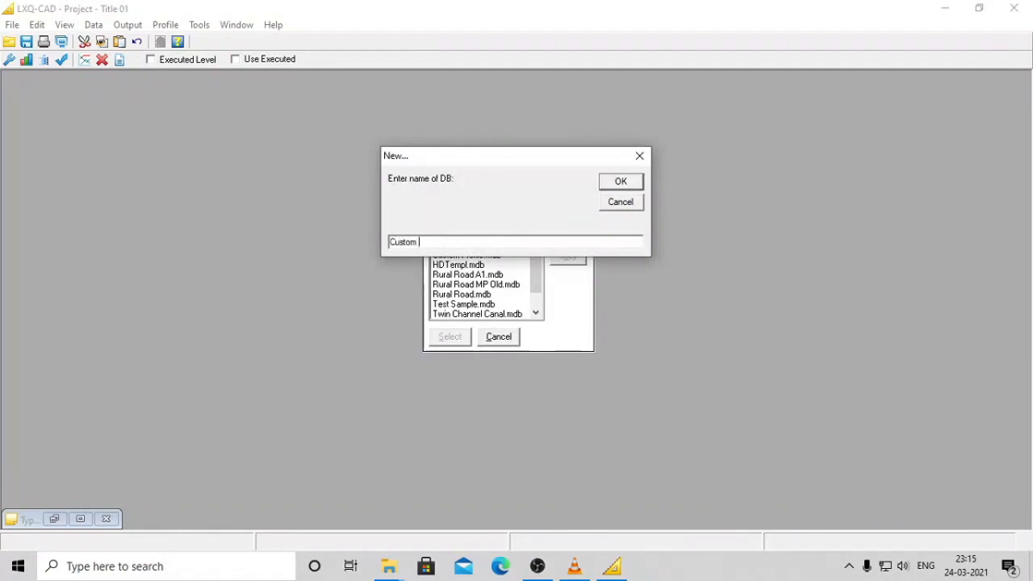
type("Profile")
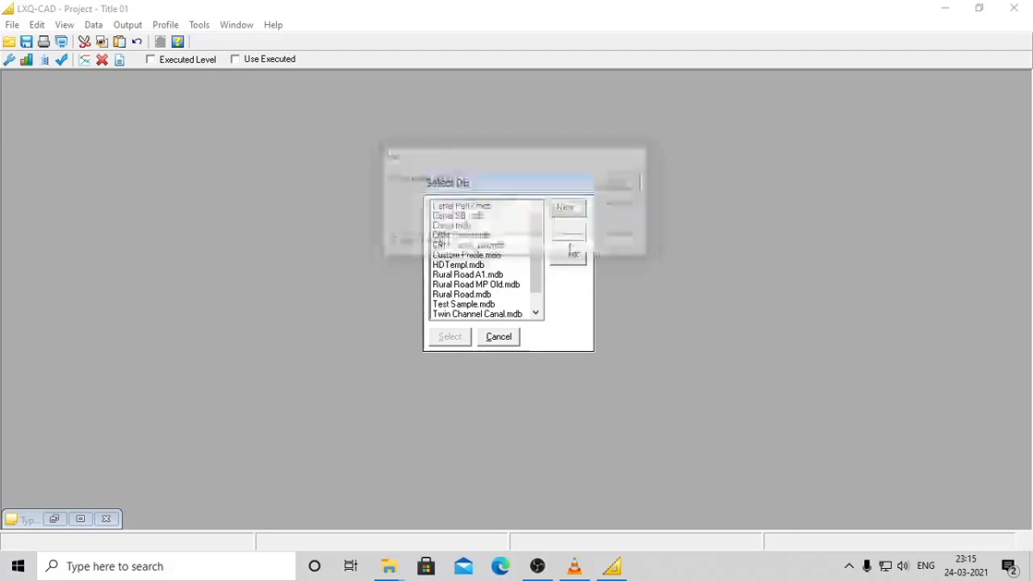
left_click(467, 254)
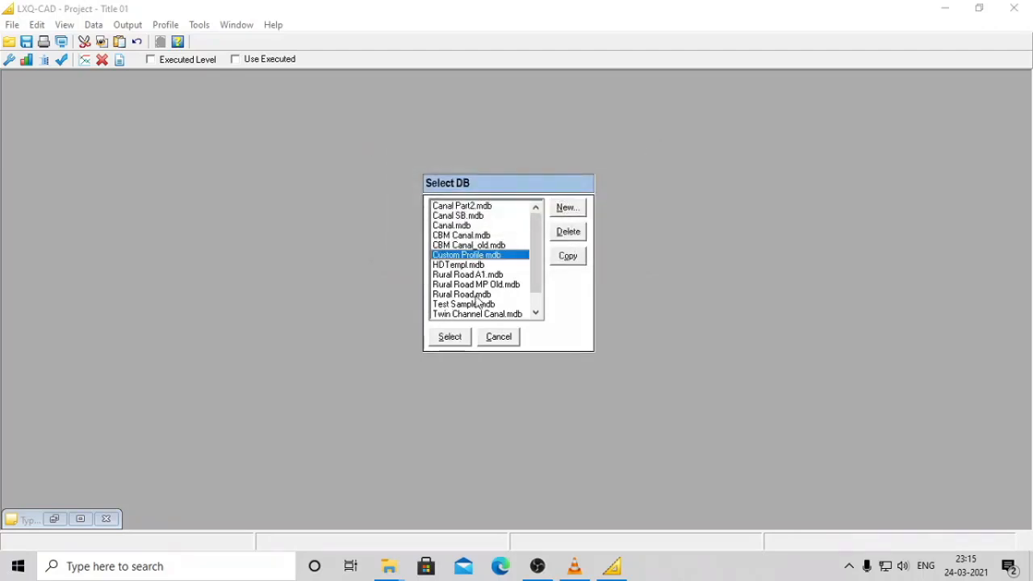
mouse_move(451, 337)
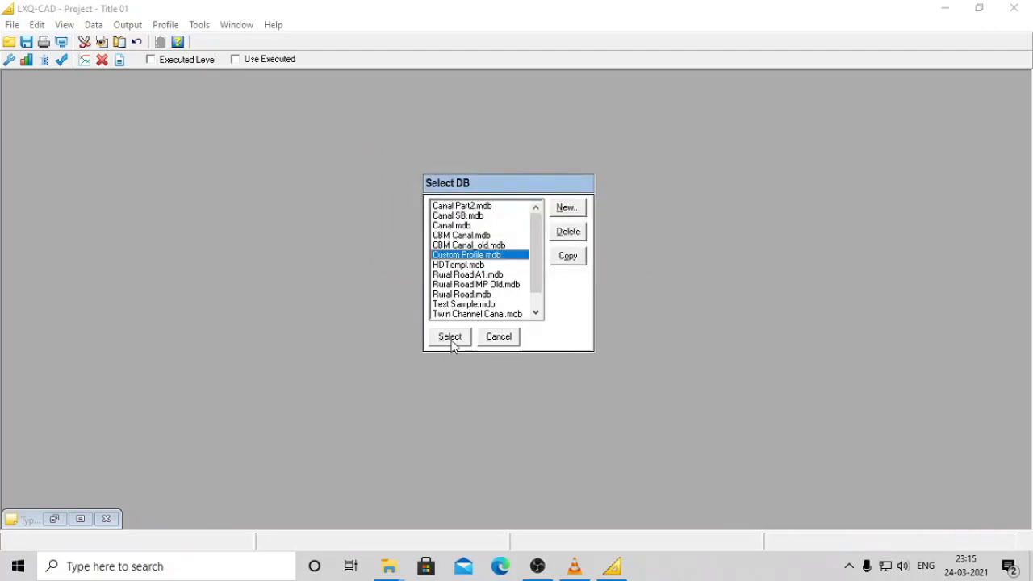
Open Custom Profile.mdb, then close its parameters and DesignExp table
left_click(449, 337)
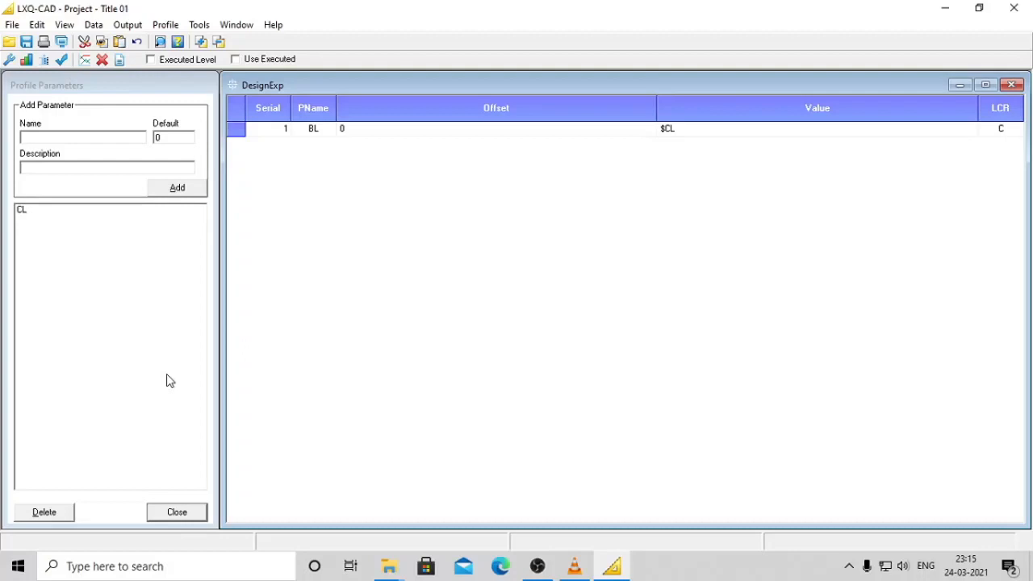
left_click(177, 512)
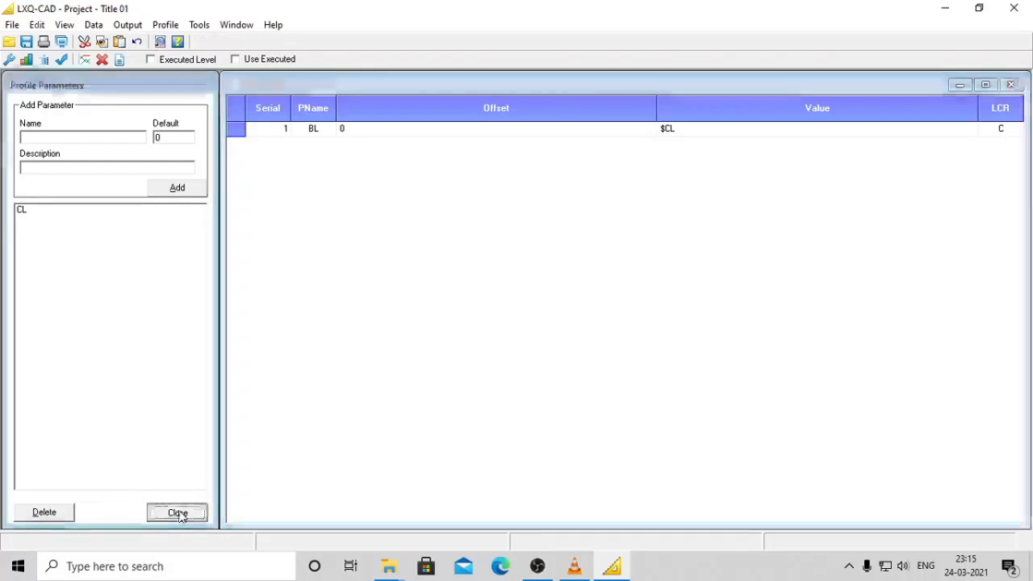
left_click(176, 512)
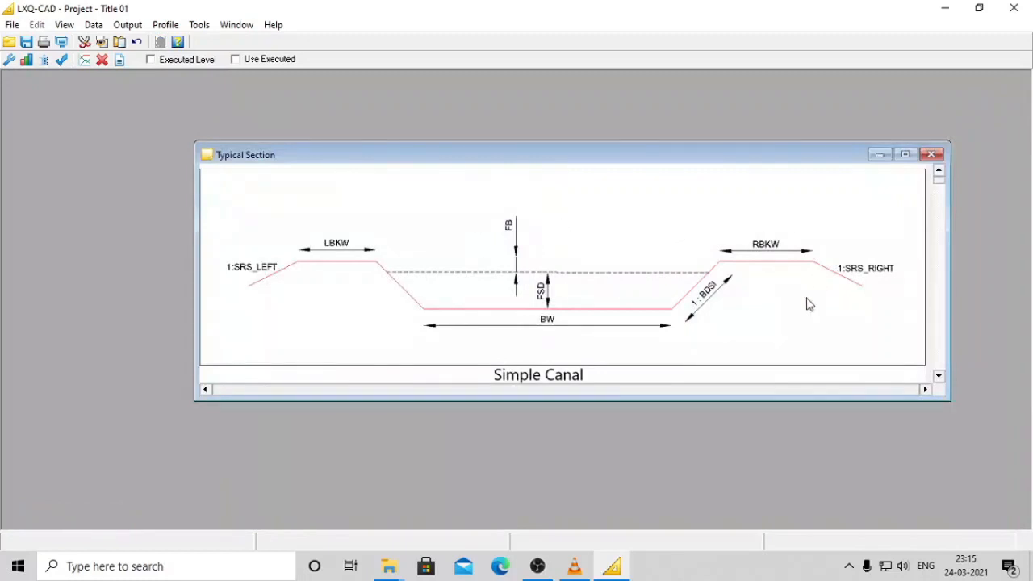
mouse_move(258, 310)
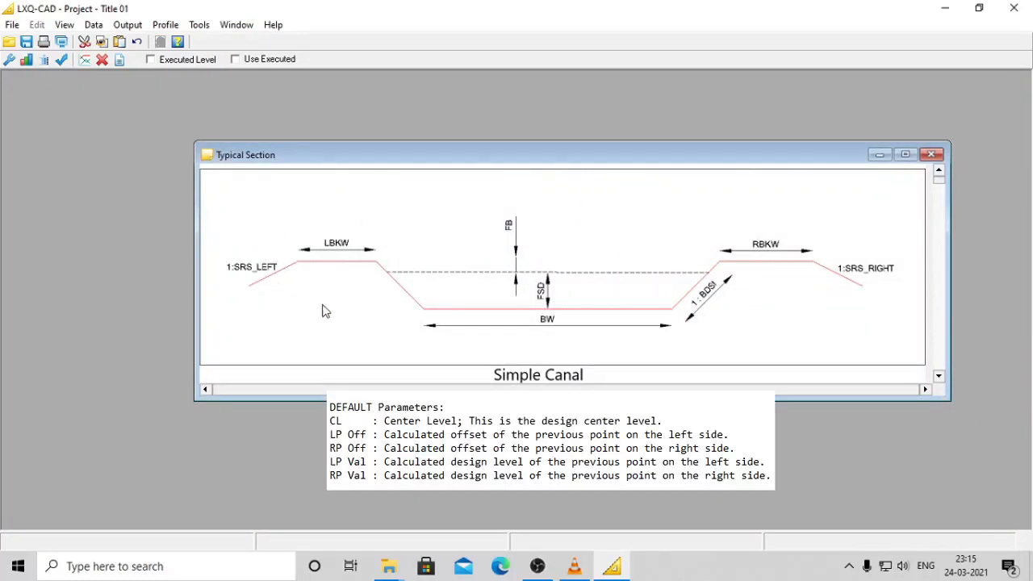
mouse_move(524, 260)
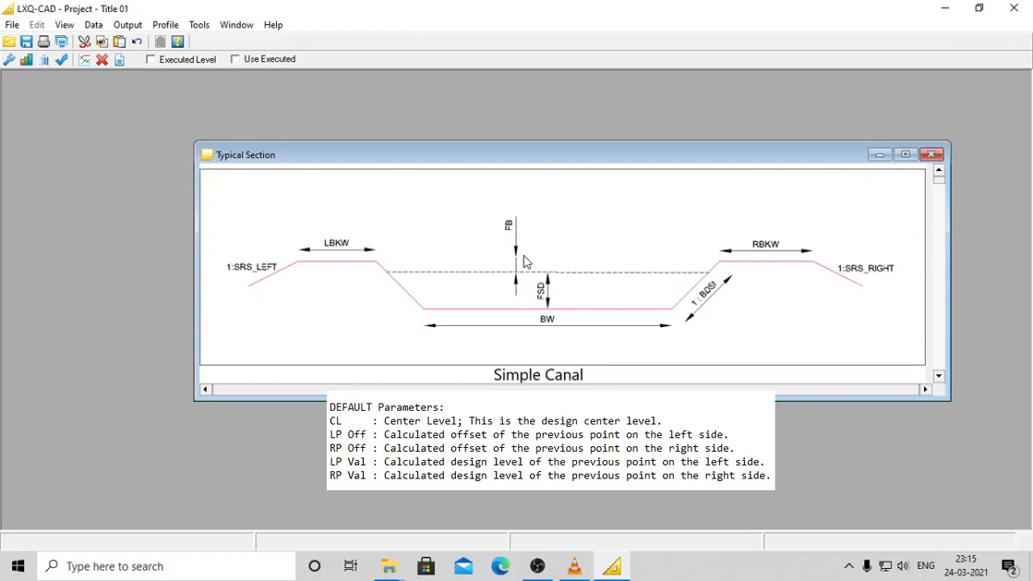
mouse_move(539, 273)
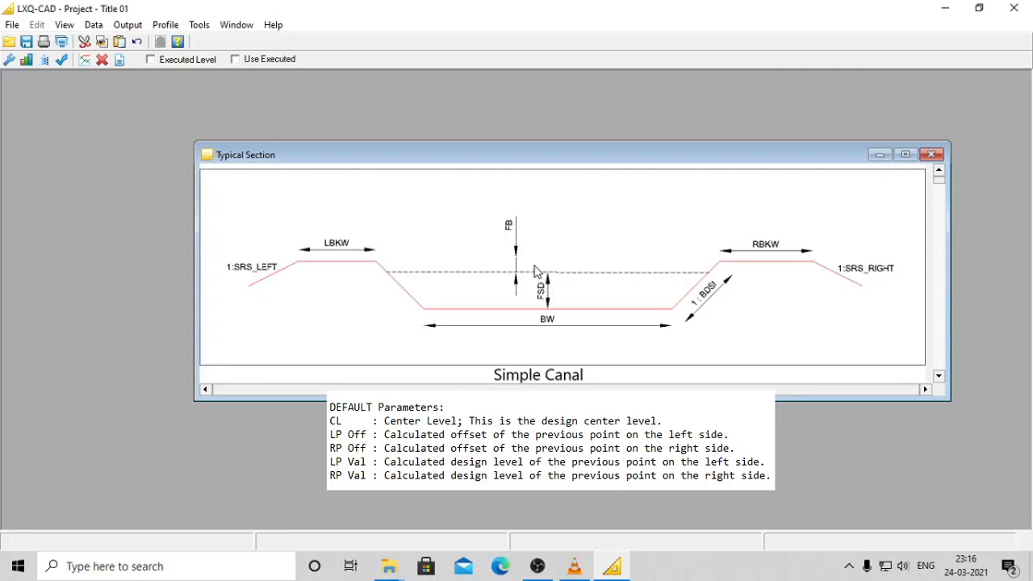
mouse_move(551, 314)
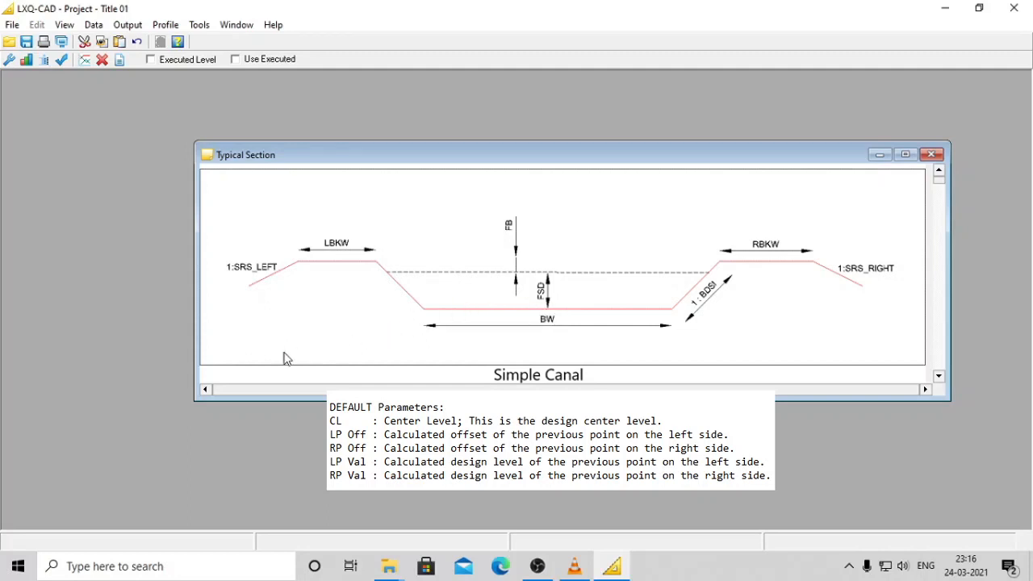
mouse_move(384, 268)
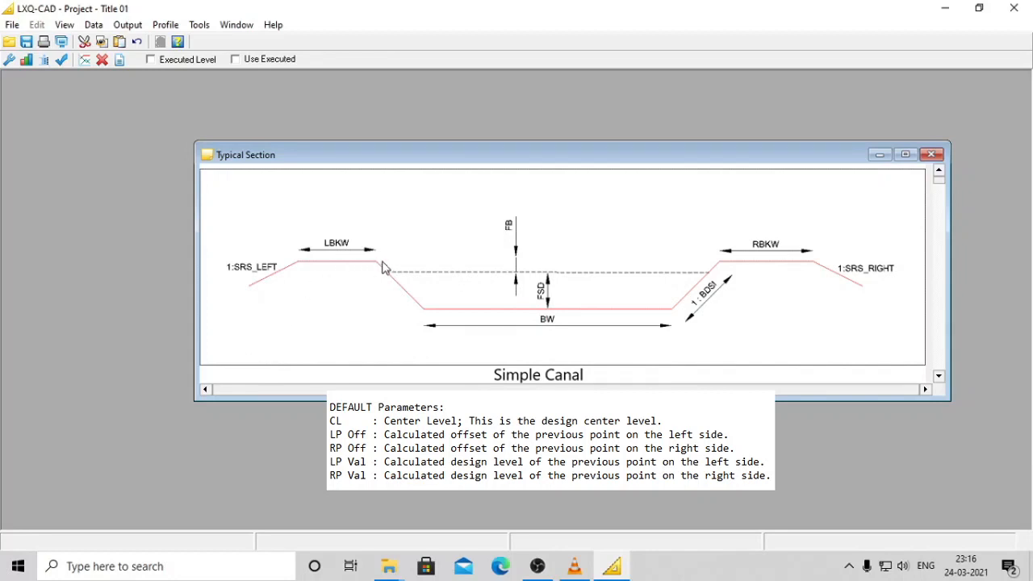
mouse_move(368, 266)
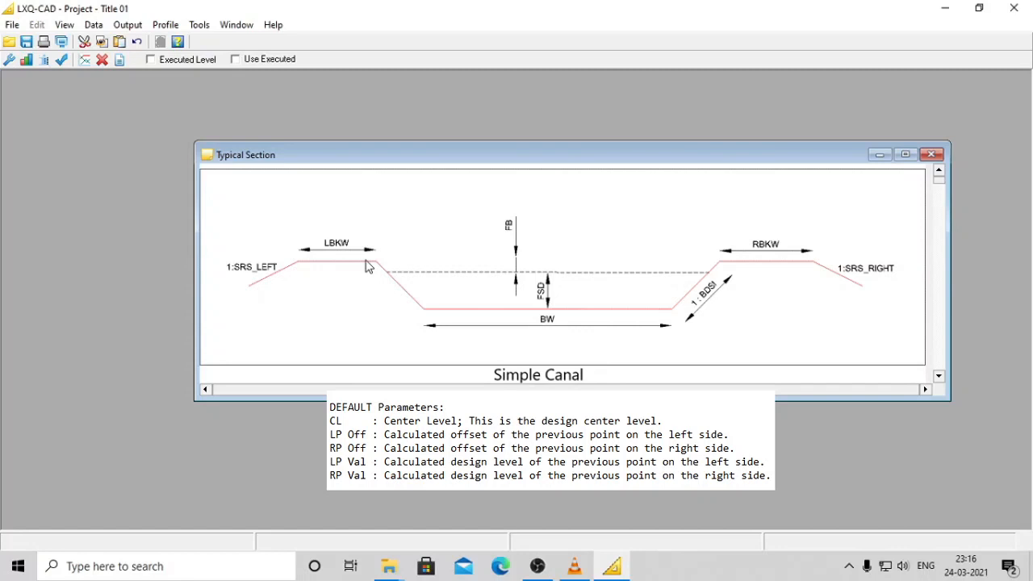
mouse_move(353, 259)
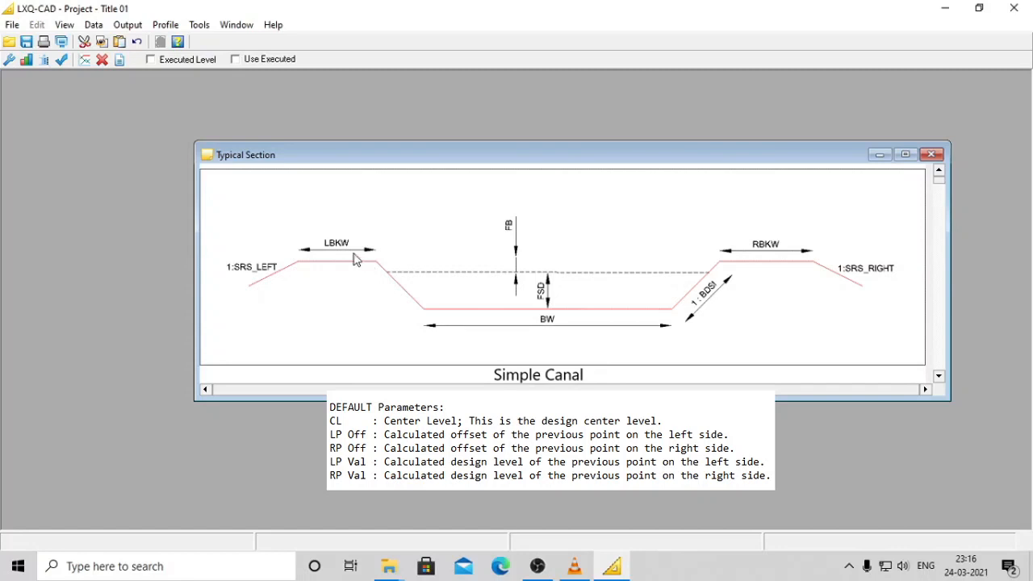
mouse_move(228, 272)
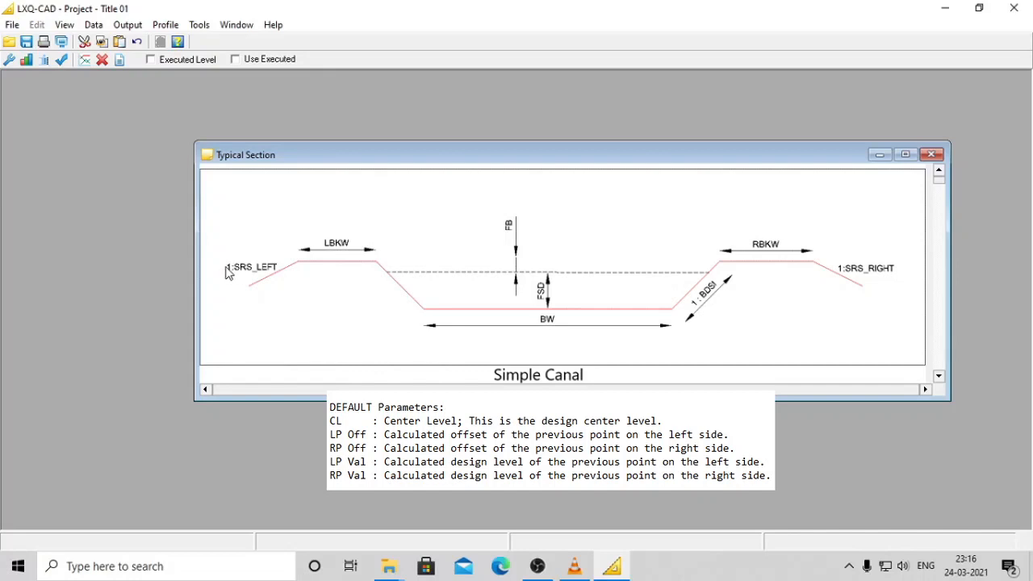
mouse_move(232, 296)
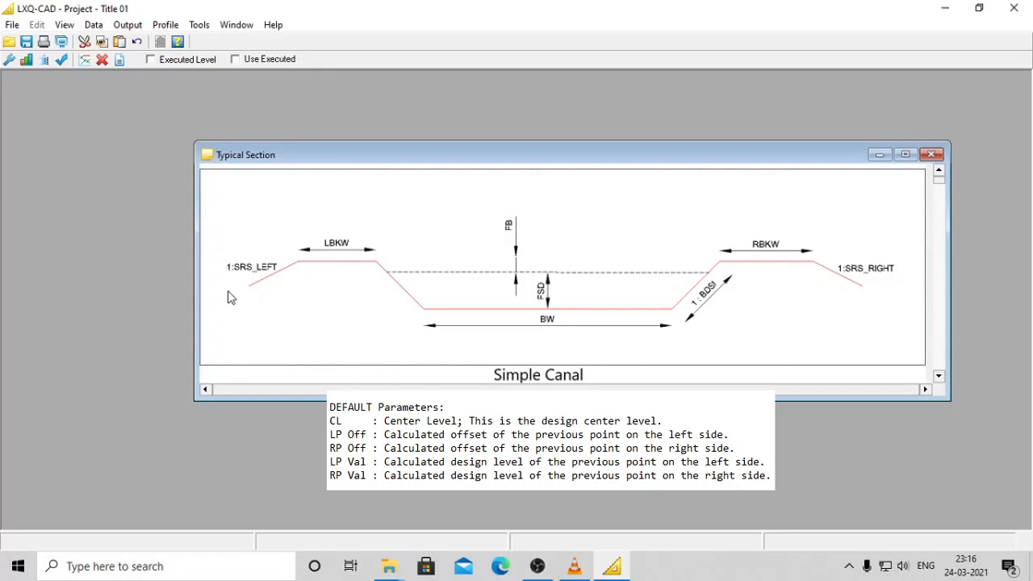
mouse_move(254, 272)
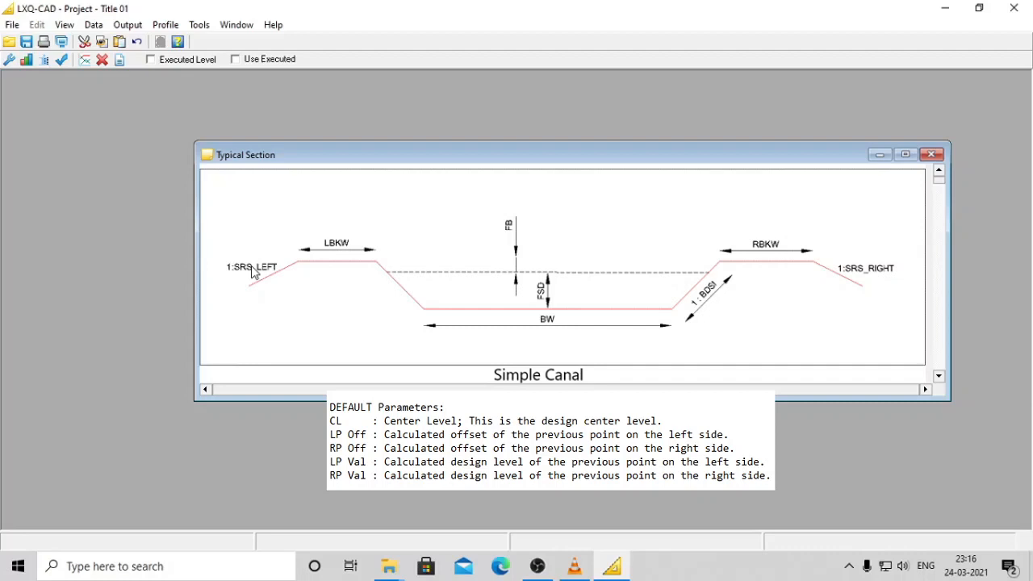
mouse_move(312, 268)
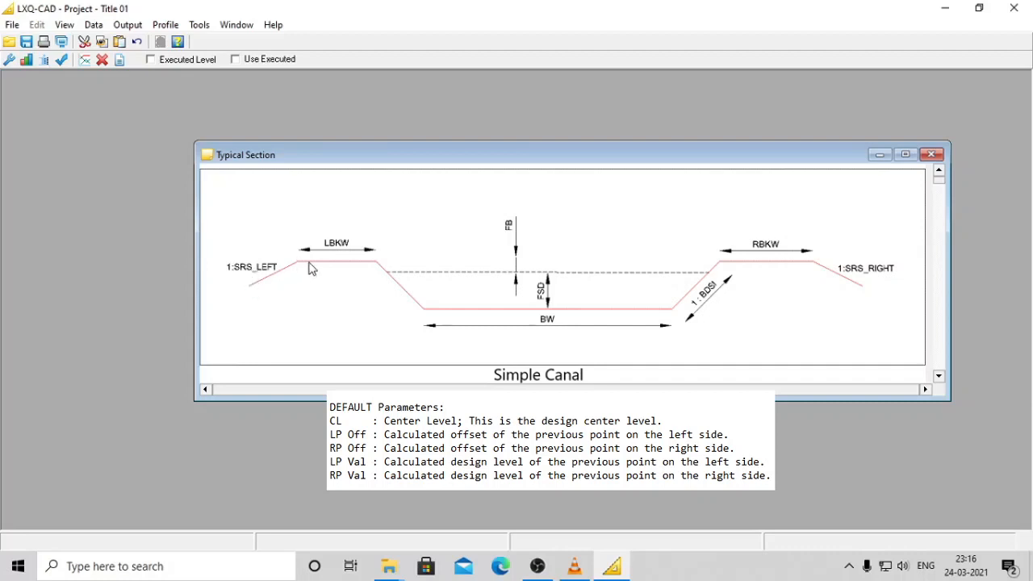
mouse_move(815, 260)
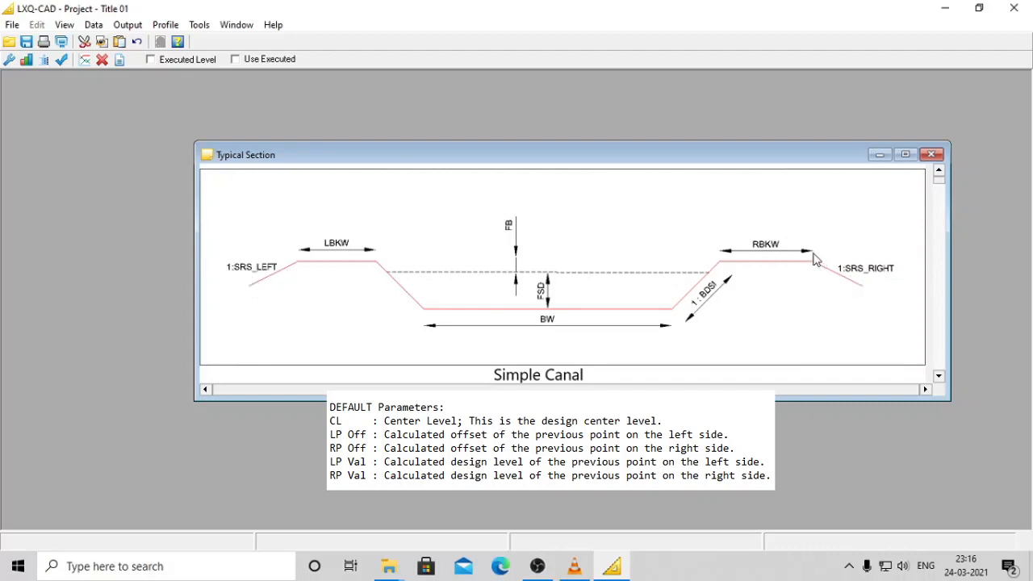
mouse_move(810, 264)
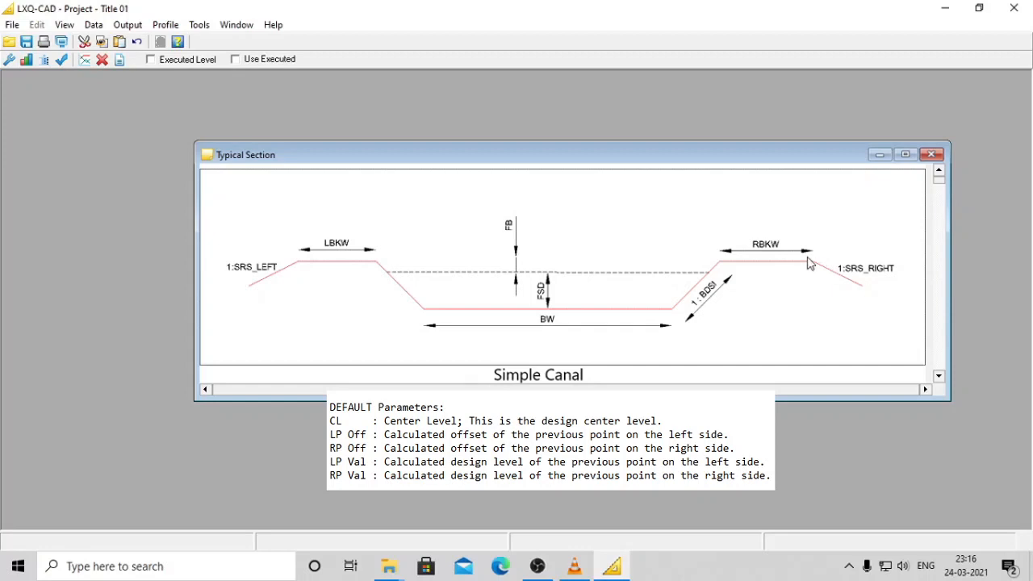
mouse_move(238, 266)
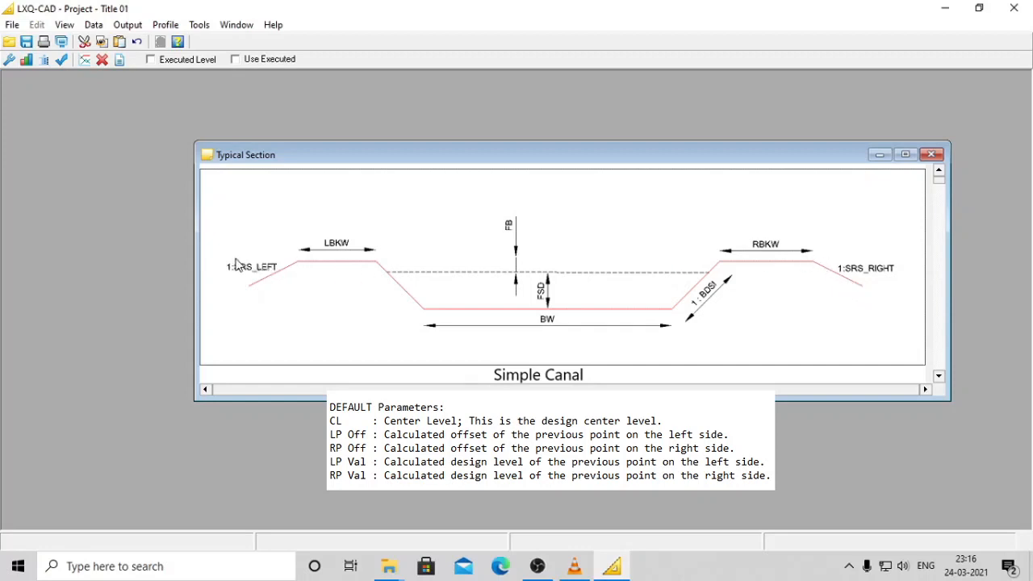
mouse_move(817, 282)
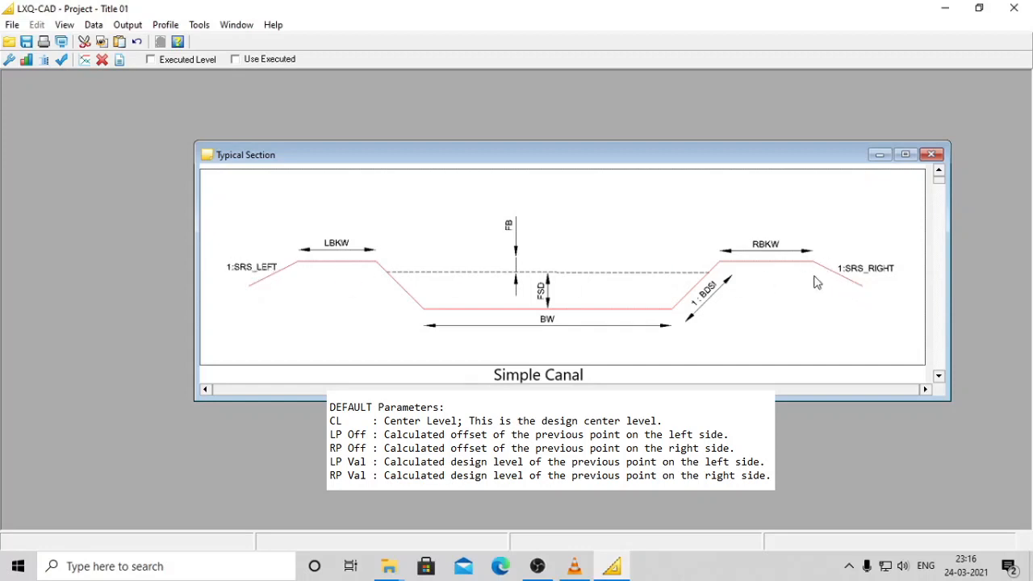
mouse_move(886, 279)
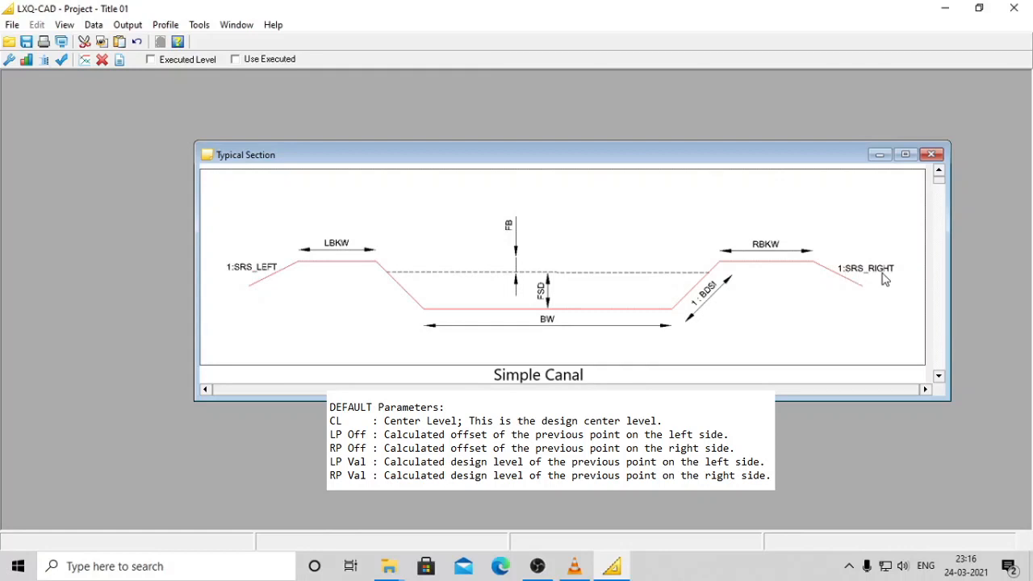
mouse_move(367, 274)
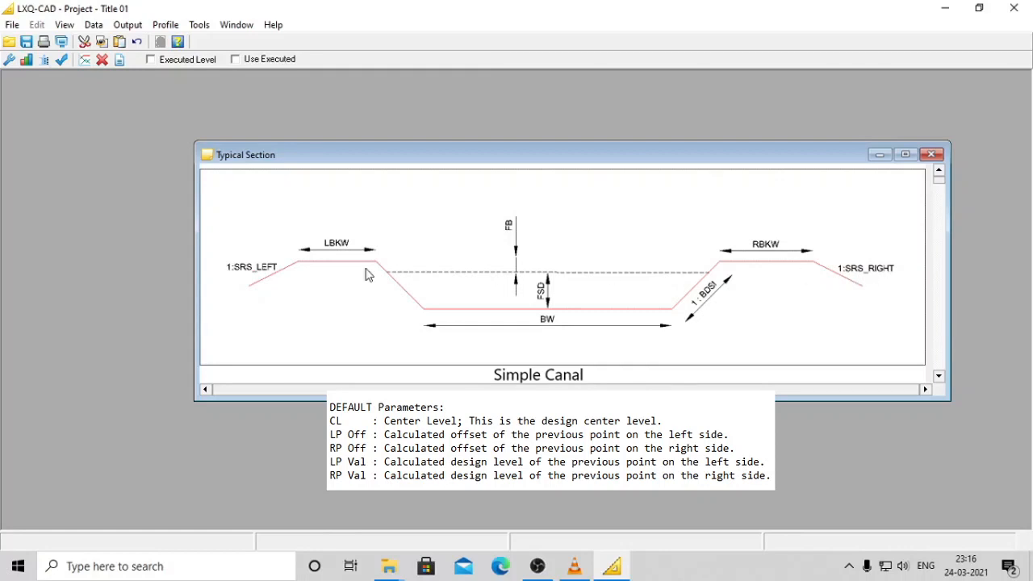
mouse_move(300, 267)
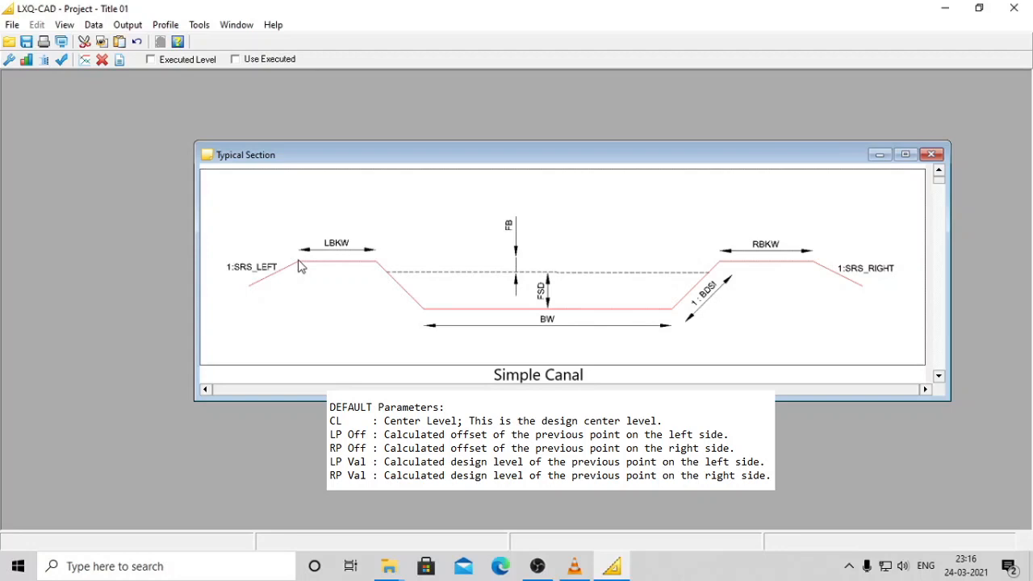
mouse_move(248, 295)
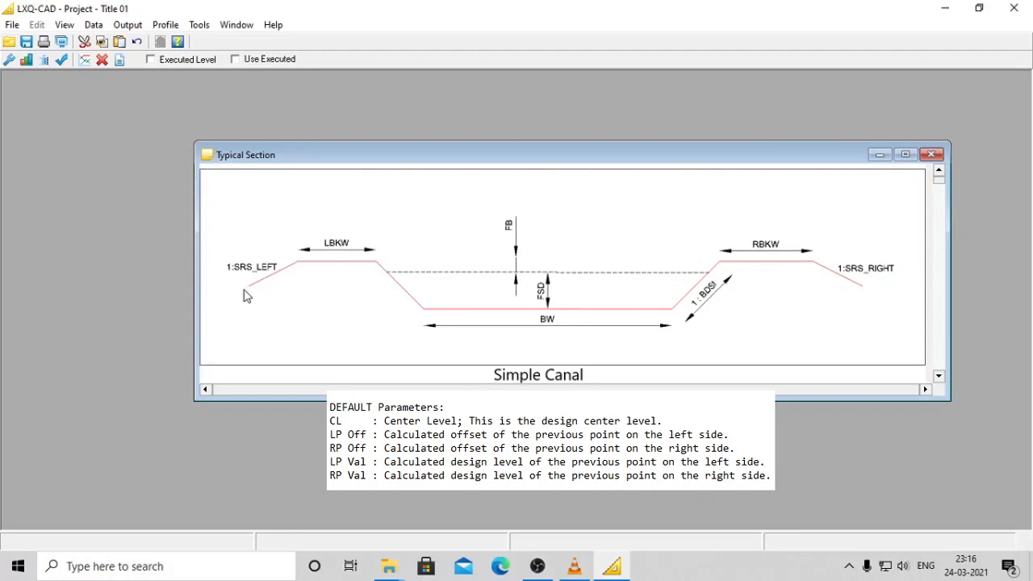
mouse_move(824, 269)
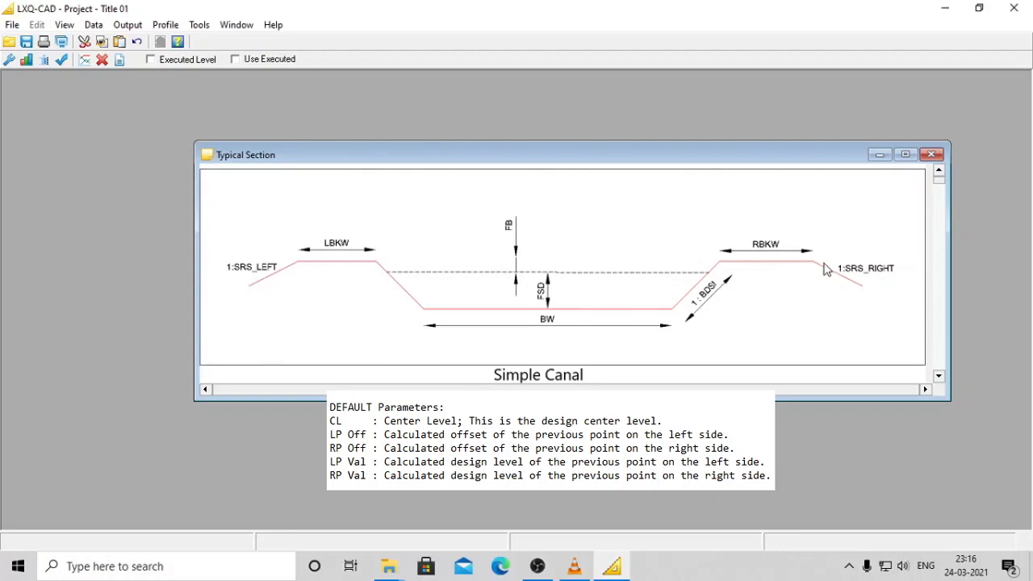
mouse_move(876, 294)
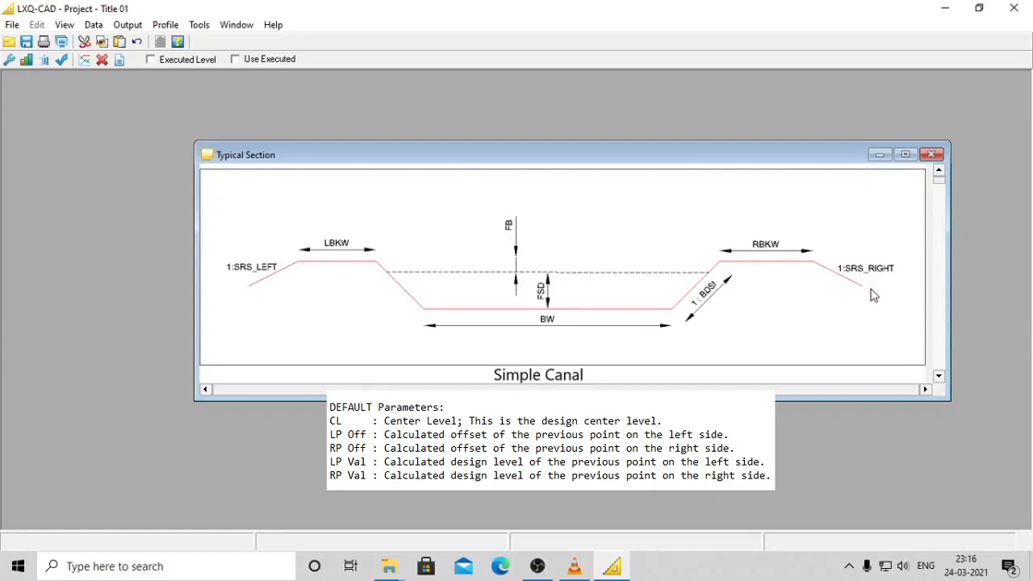
mouse_move(860, 300)
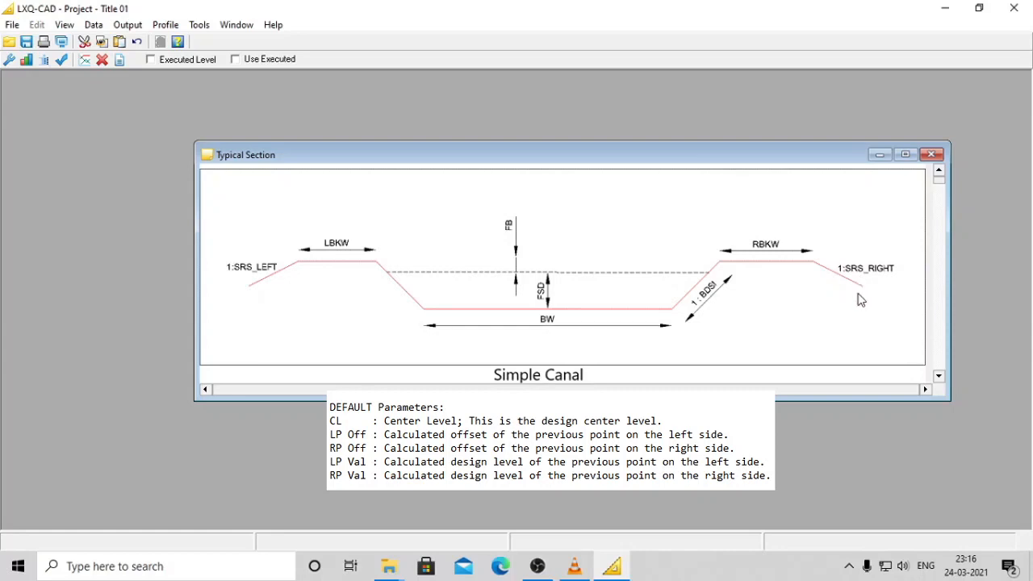
Add BW, FSD and FB as profile parameters
left_click(931, 154)
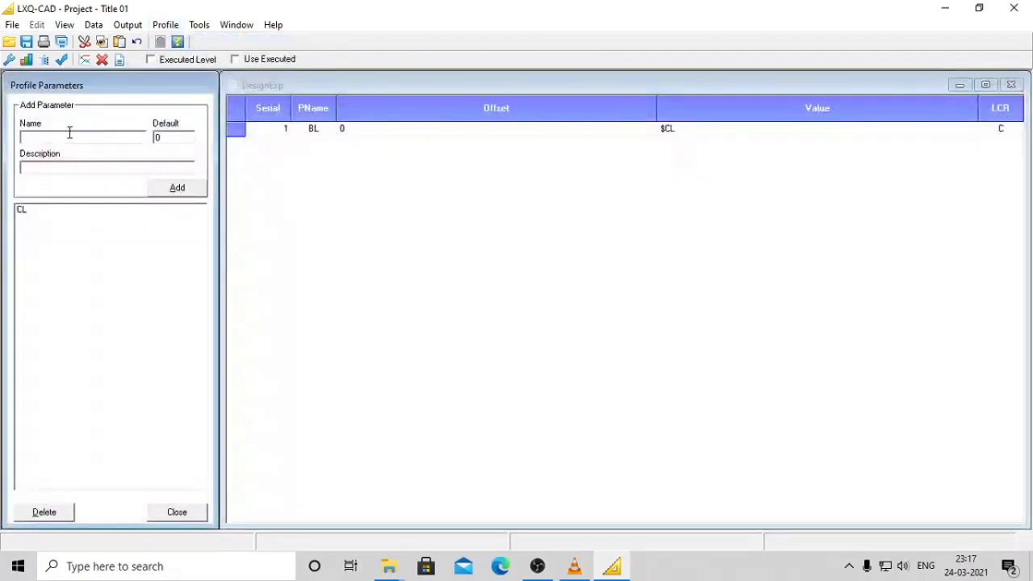
type("BW")
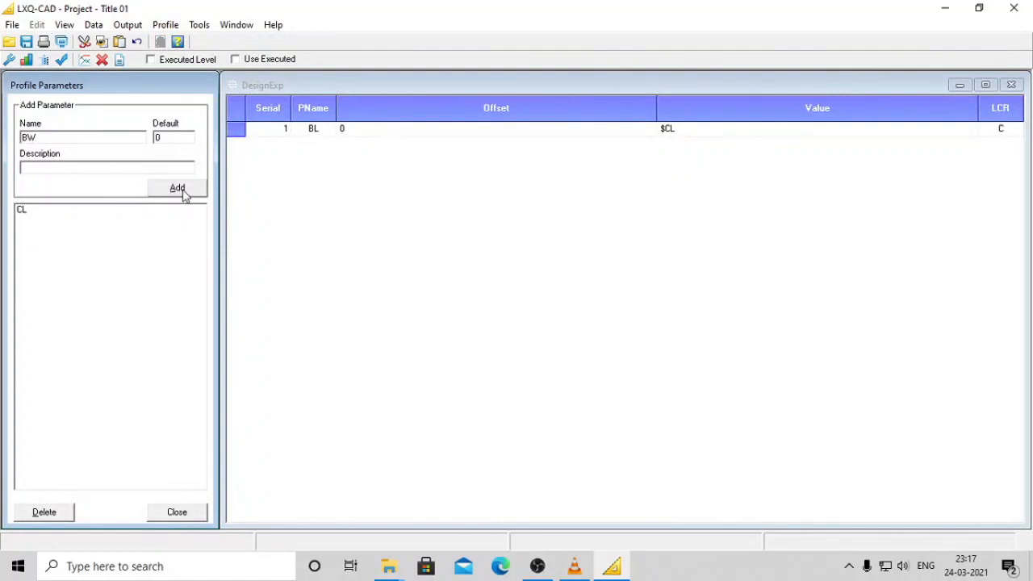
left_click(176, 187)
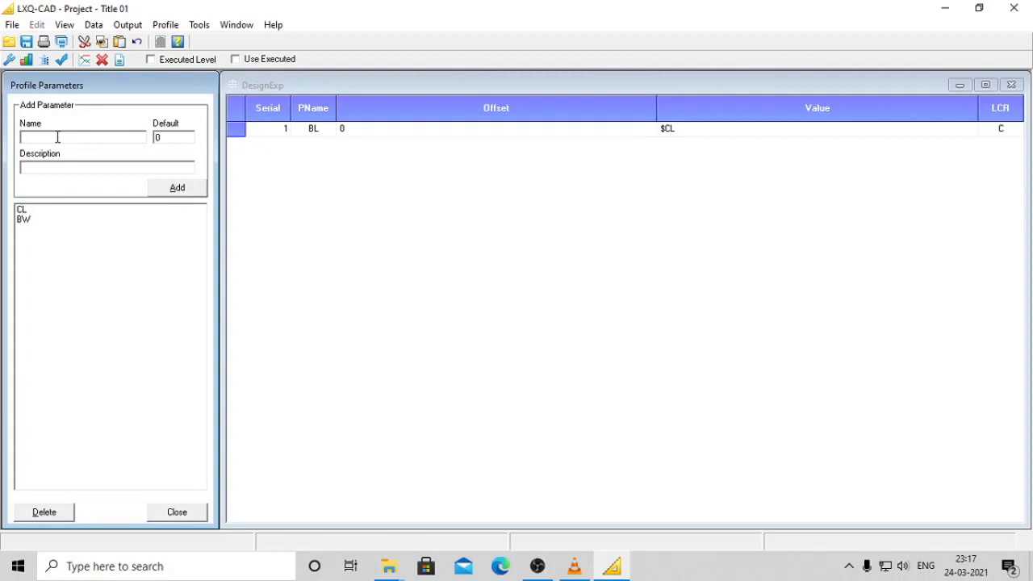
type("FSD")
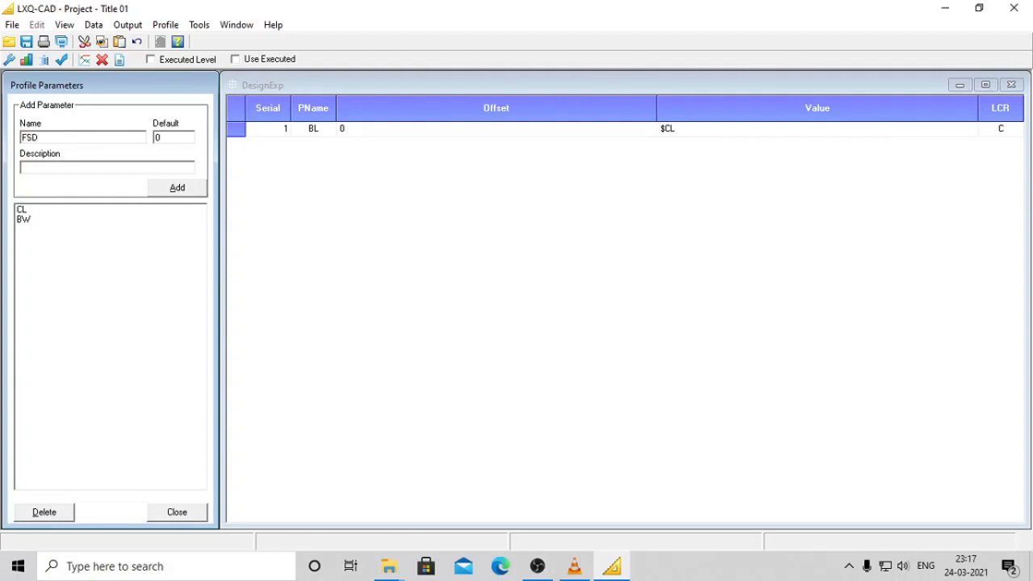
mouse_move(163, 188)
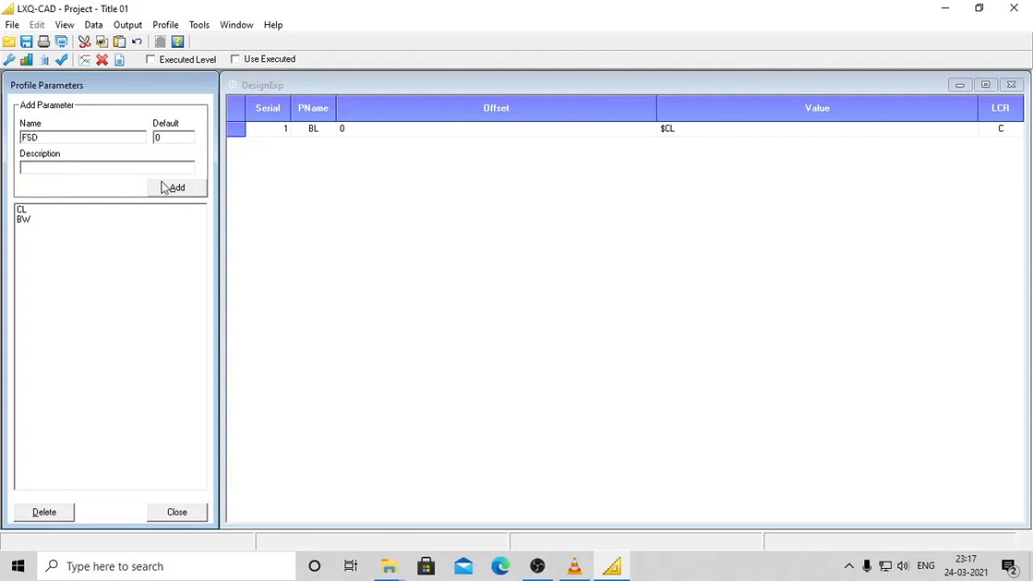
left_click(177, 187)
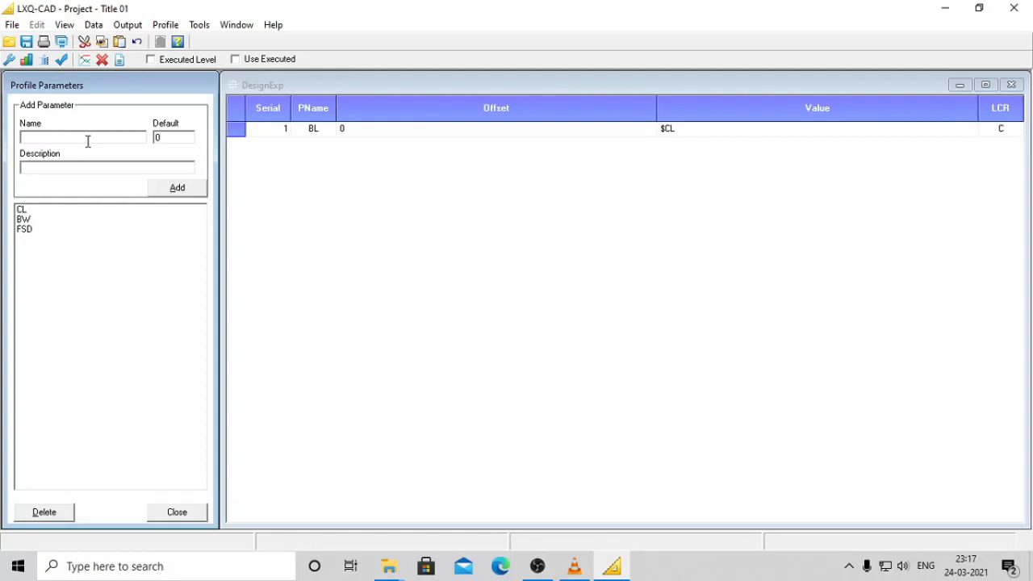
type("FB")
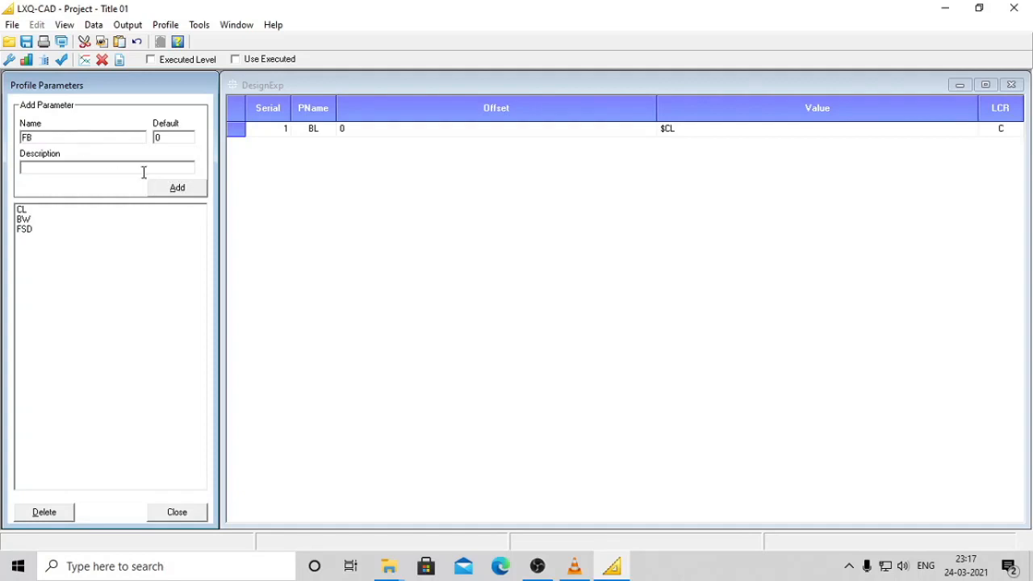
left_click(176, 187)
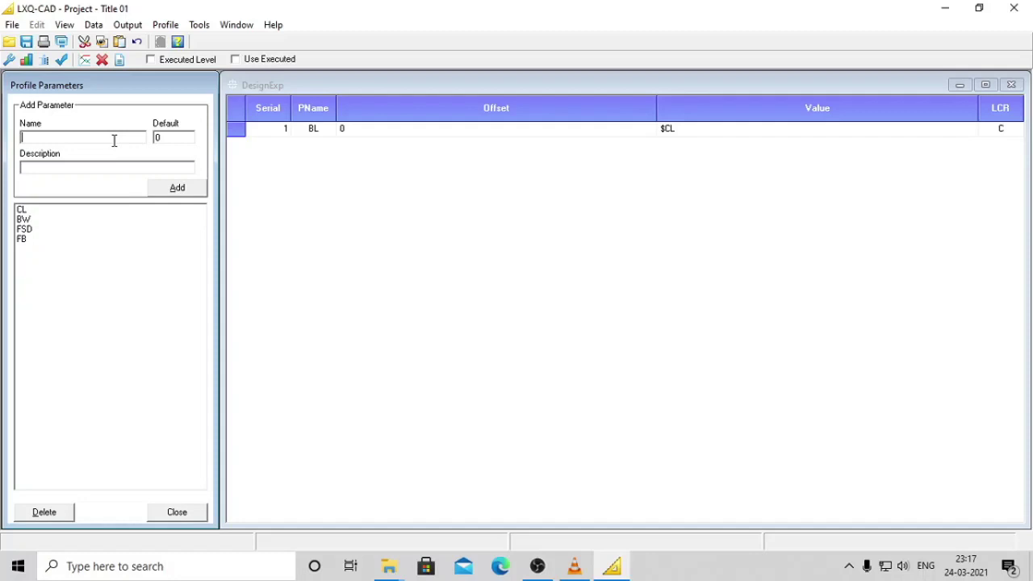
Add BDSI, LBKW and RBKW as profile parameters, returning to the DesignExp table
type("BD")
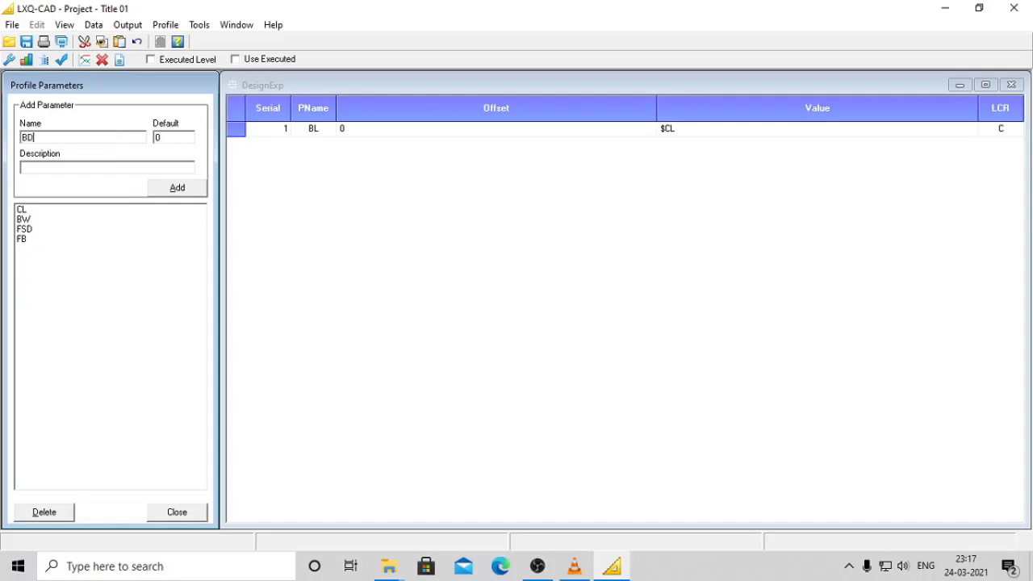
type("S")
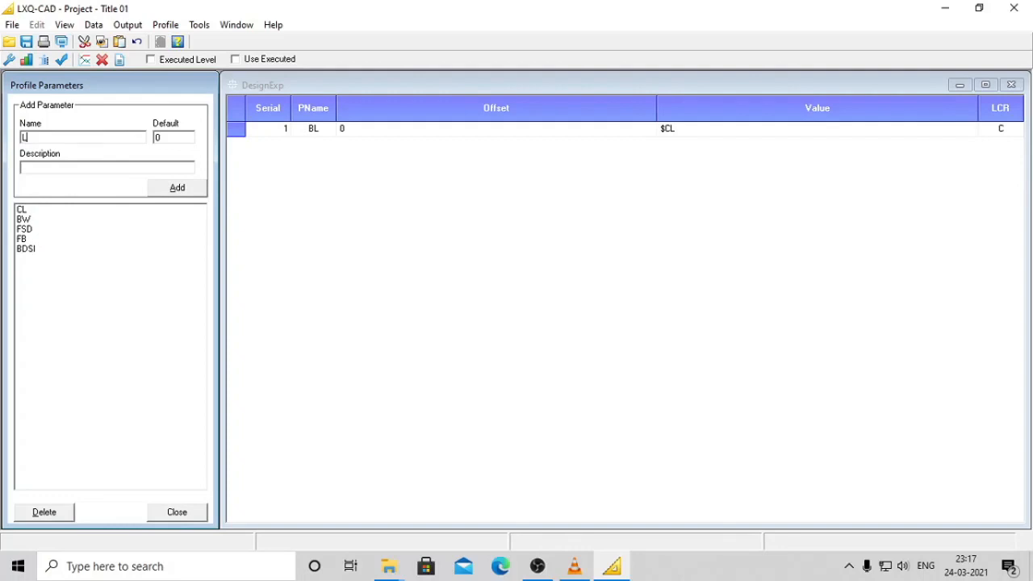
type("BKW")
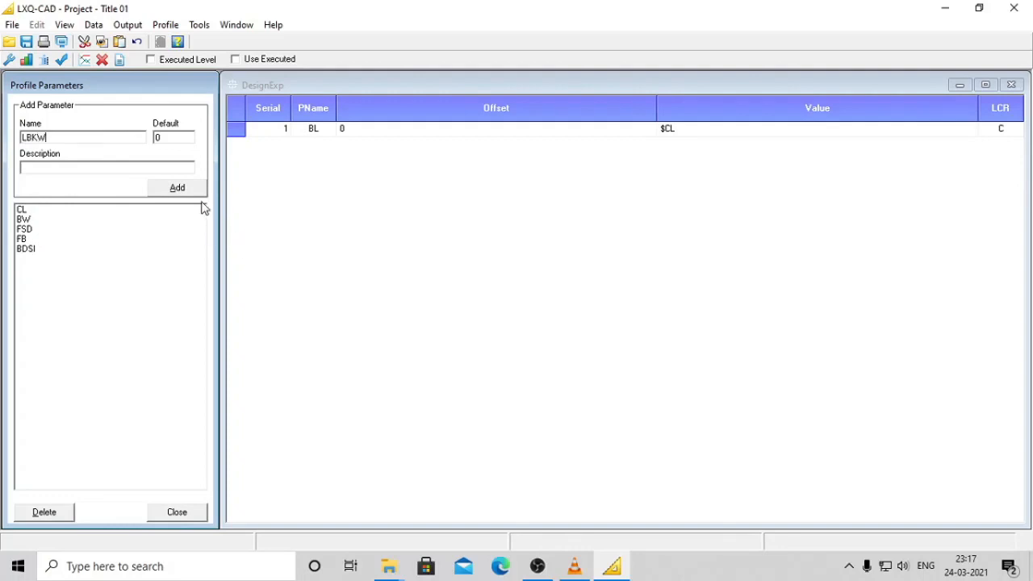
left_click(177, 187)
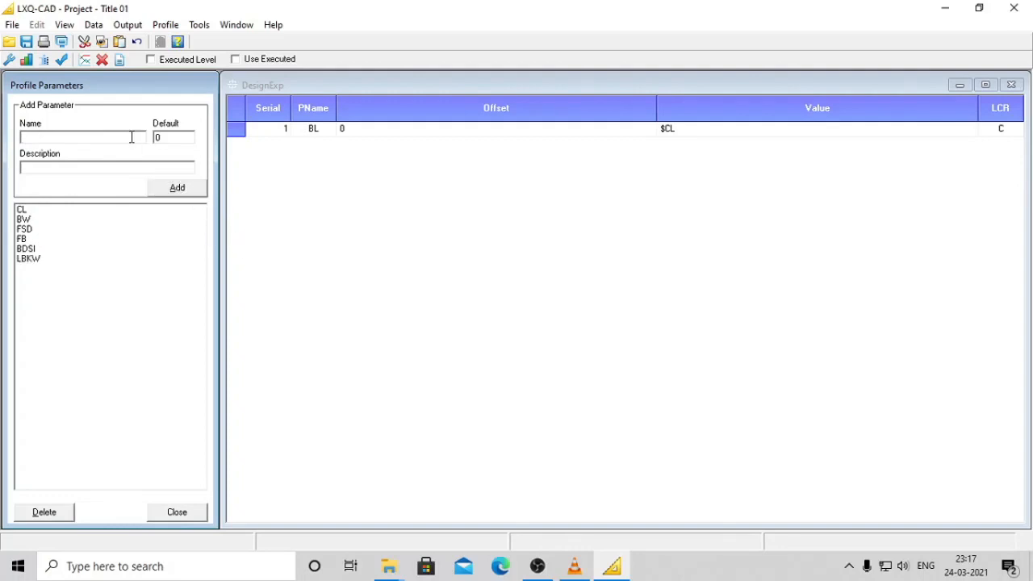
type("RBKW")
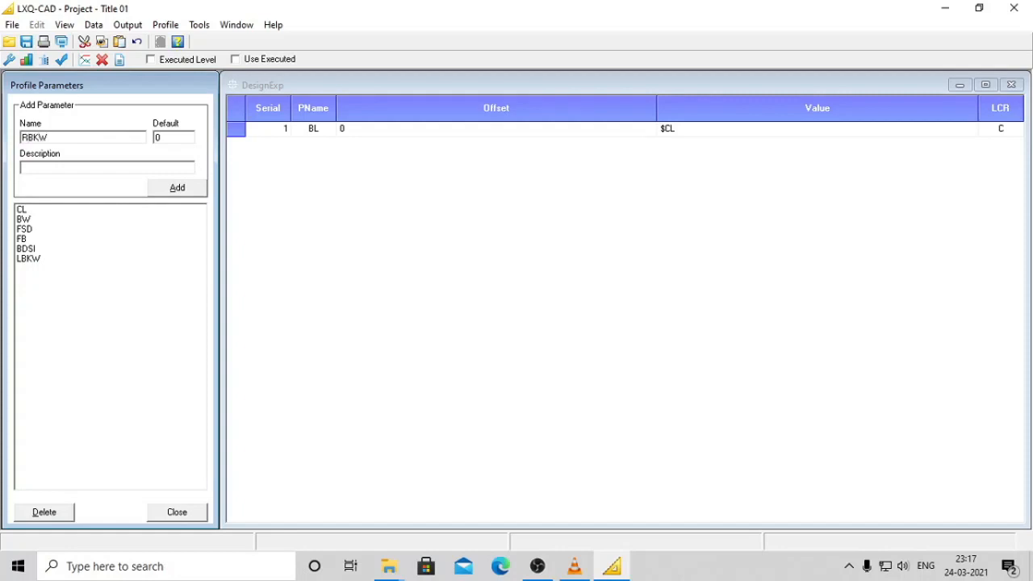
left_click(176, 187)
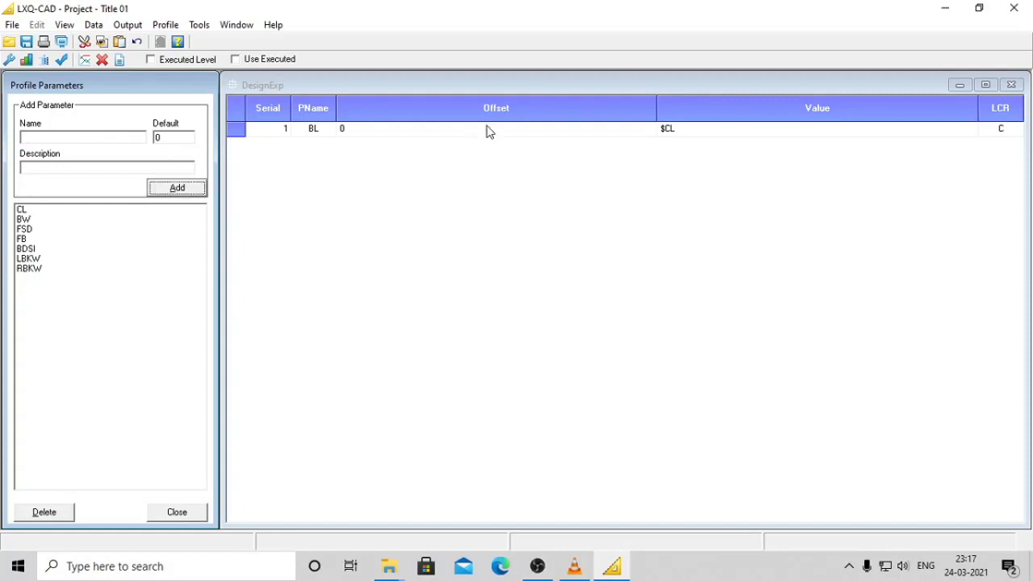
left_click(495, 129)
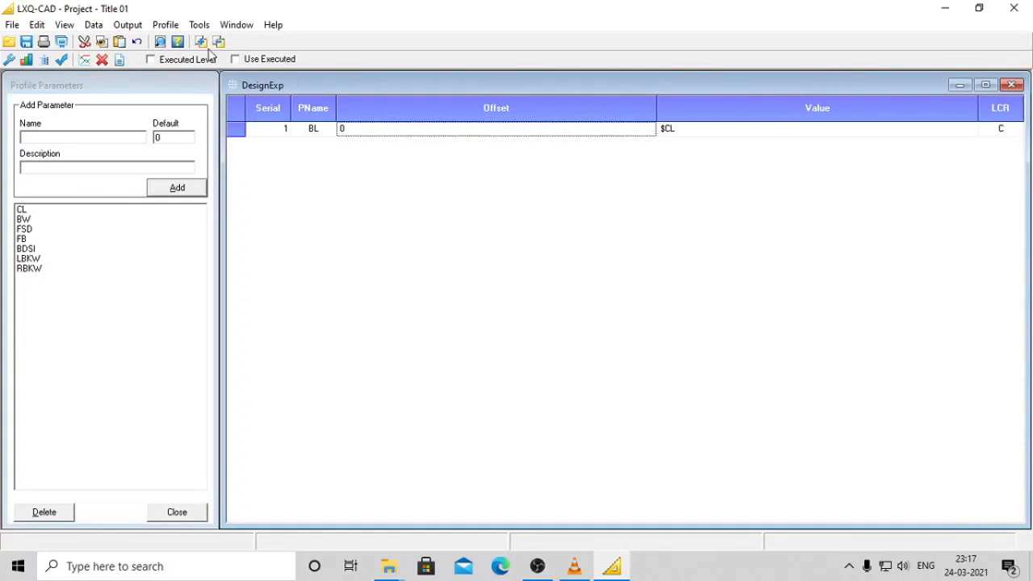
mouse_move(201, 42)
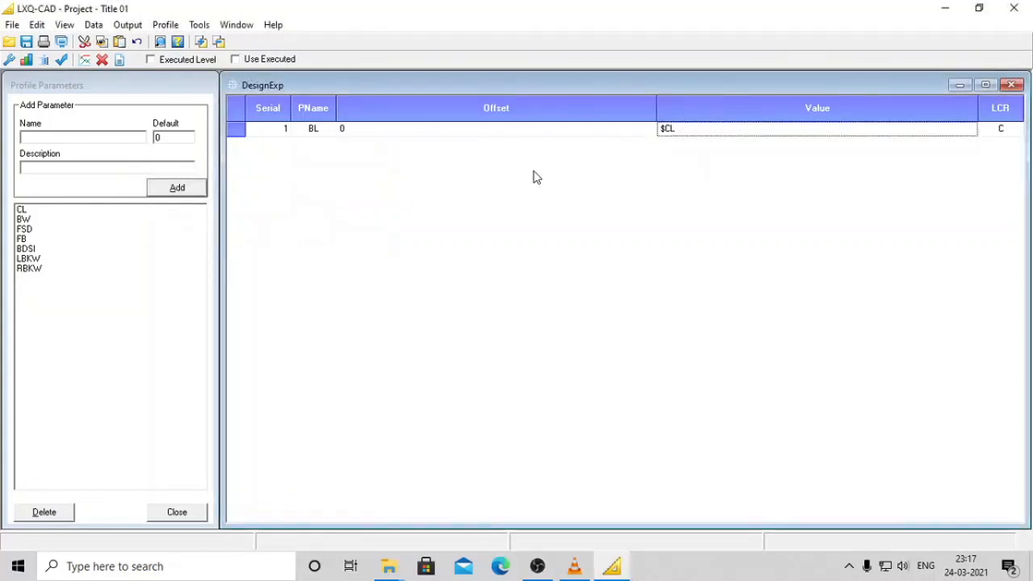
mouse_move(278, 145)
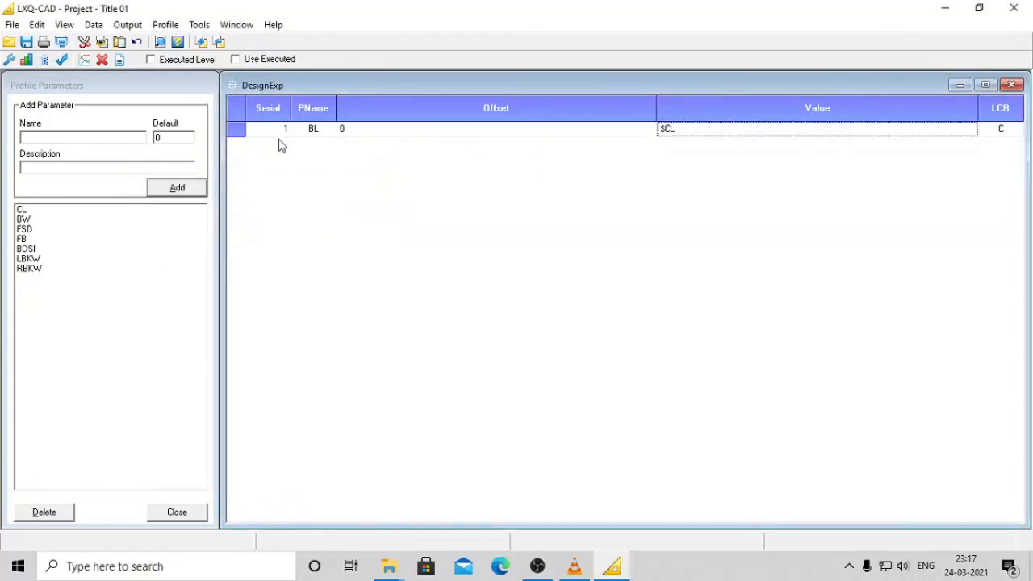
mouse_move(635, 139)
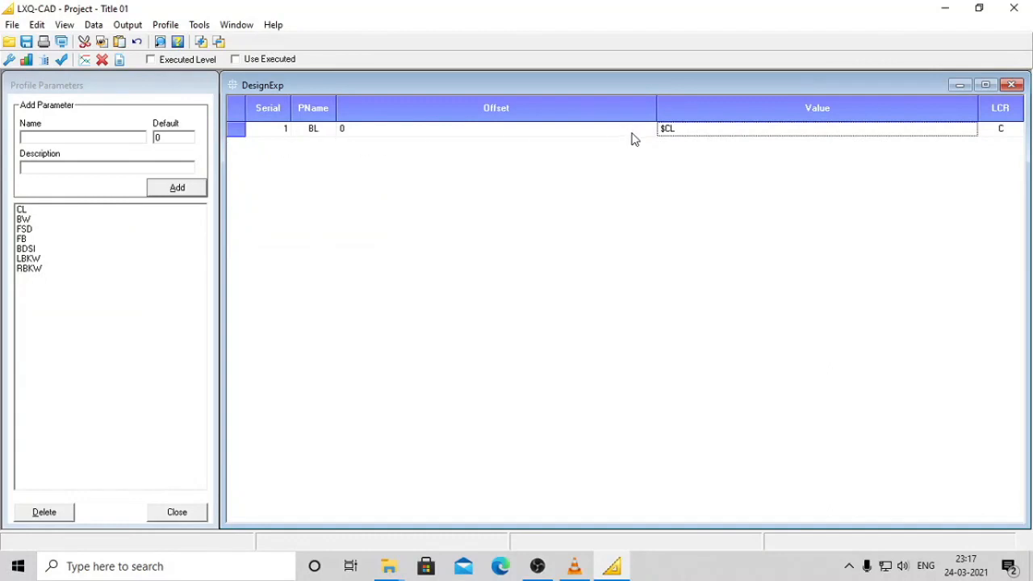
mouse_move(395, 137)
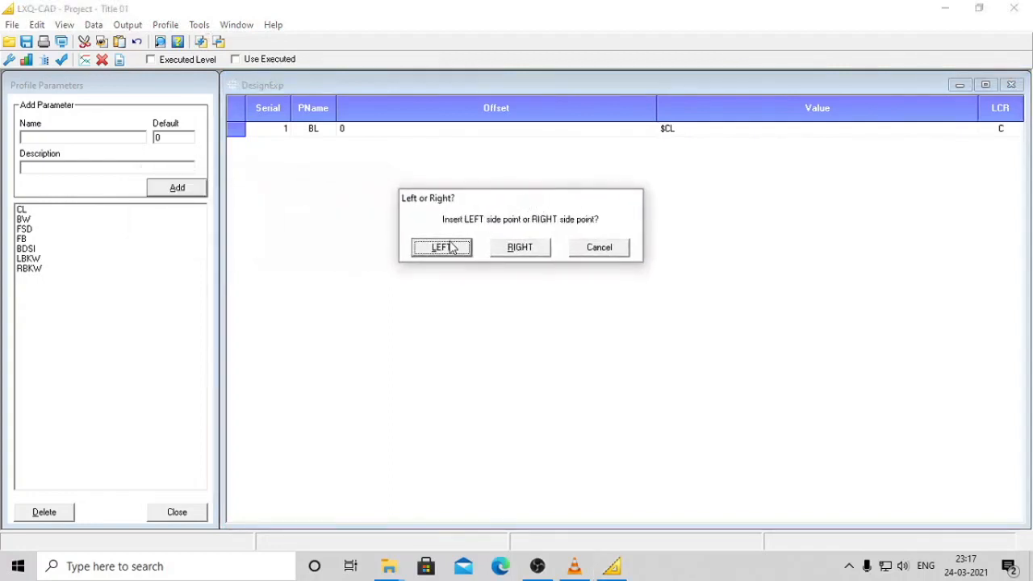
mouse_move(604, 259)
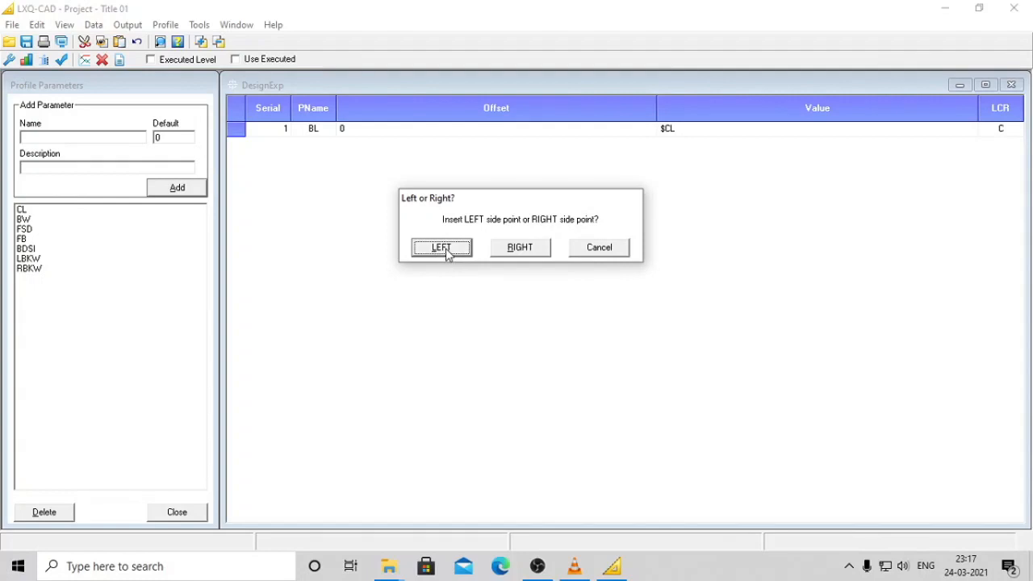
Insert a left-side point after the base point with offset $LP_Off+$BW/2
left_click(441, 247)
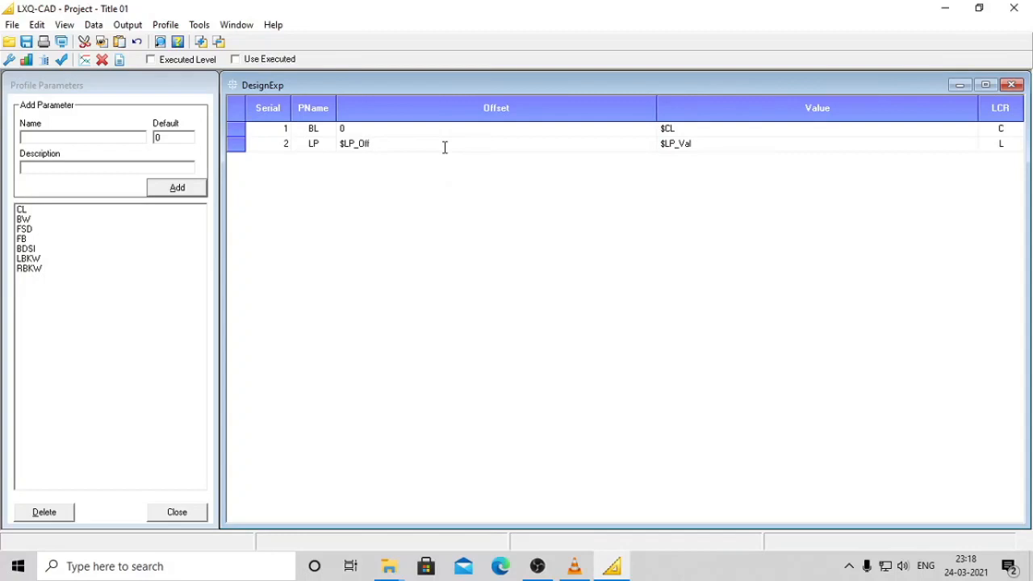
type("+$BW")
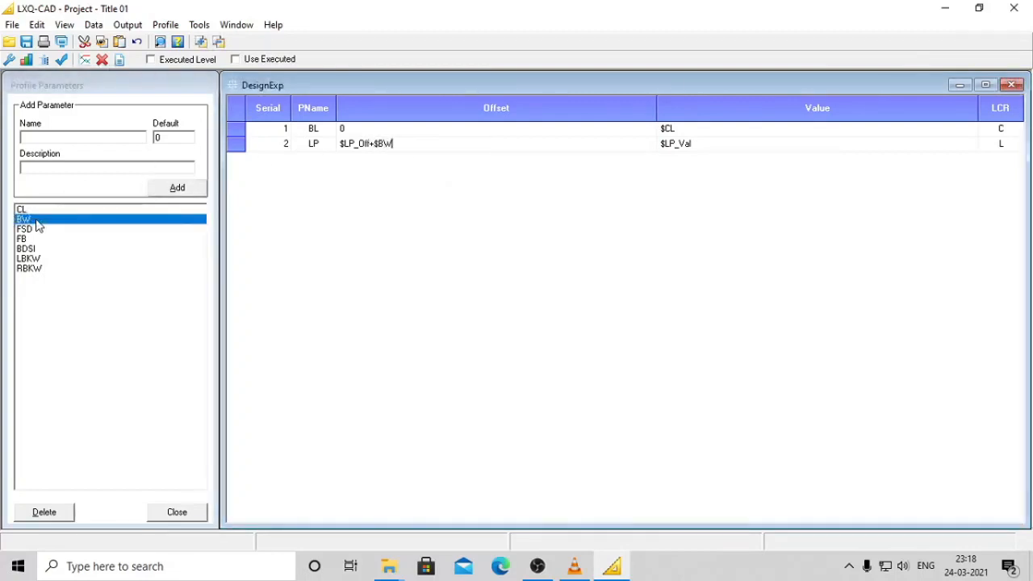
type("/2")
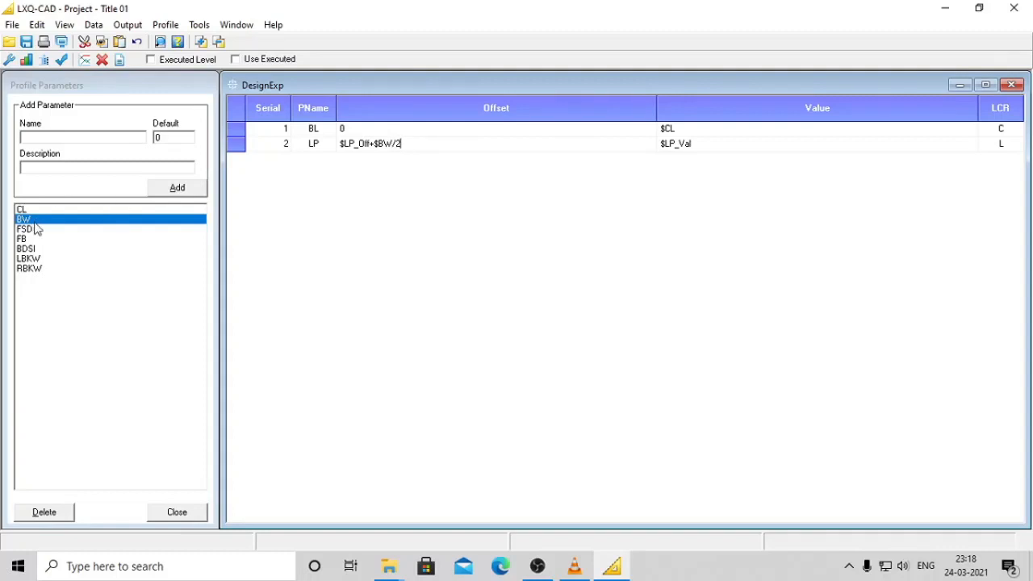
left_click(495, 143)
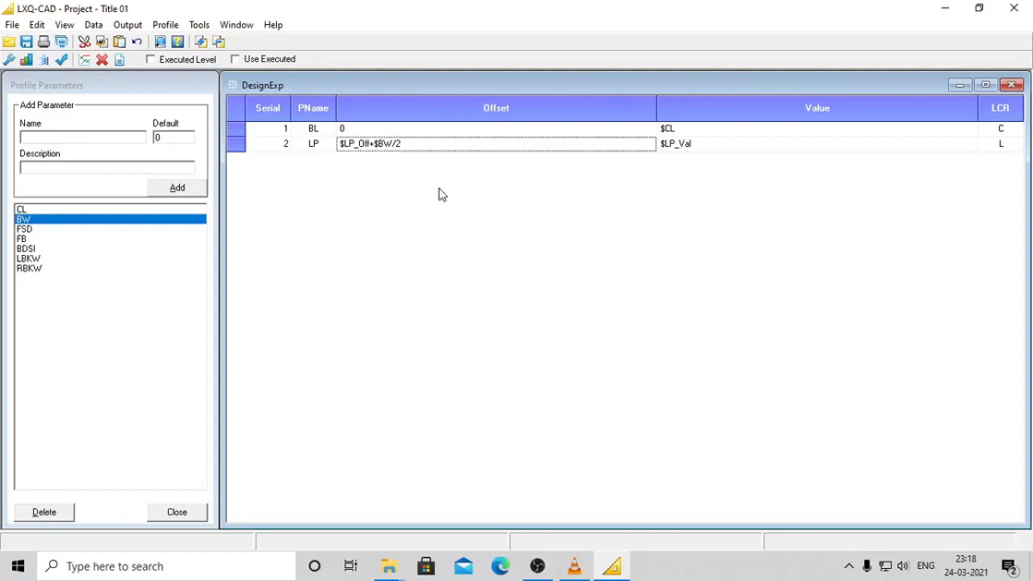
mouse_move(534, 177)
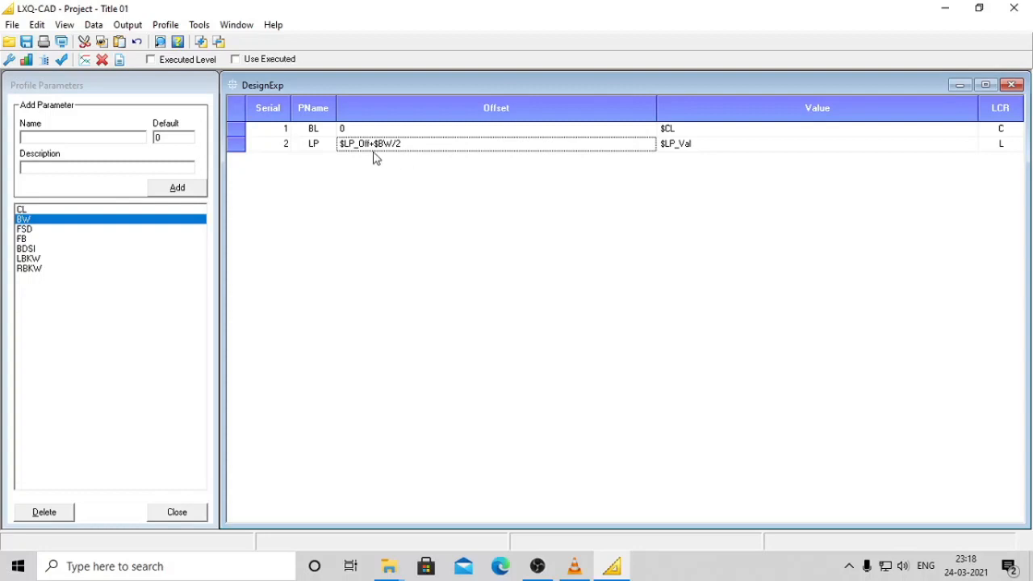
mouse_move(570, 155)
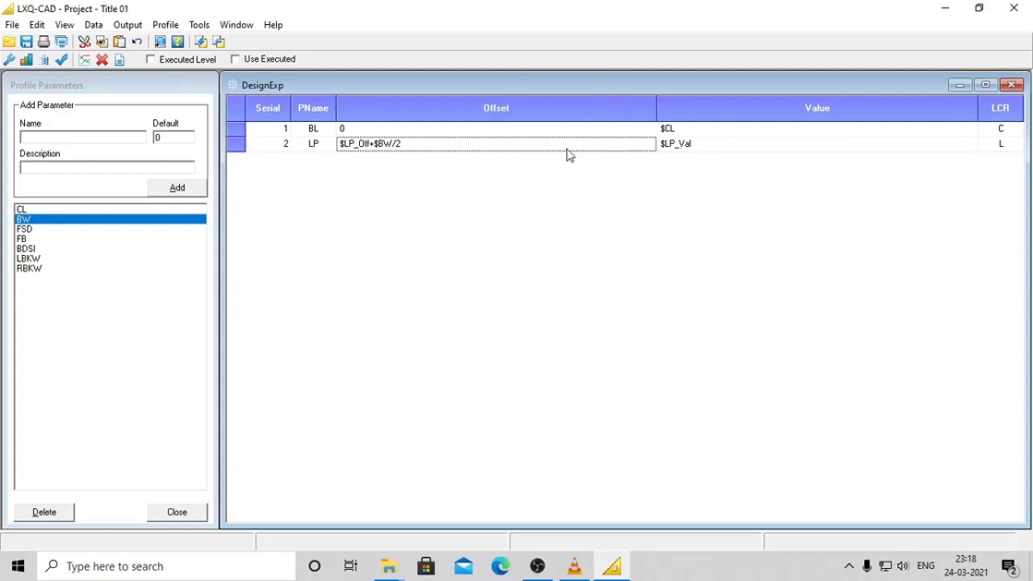
mouse_move(719, 153)
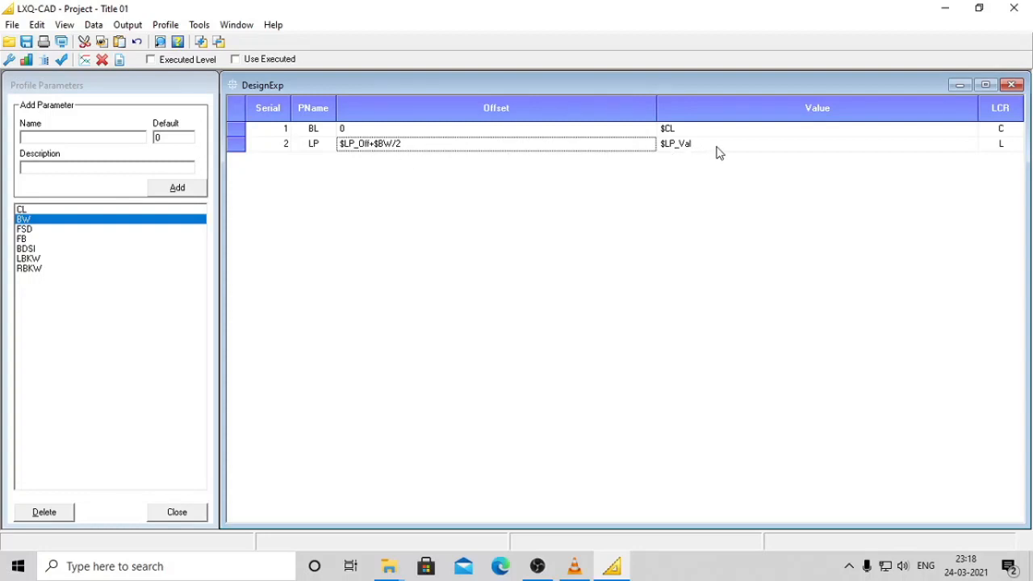
Verify the left point's offset and $LP_Val value expressions, then select LP
left_click(815, 143)
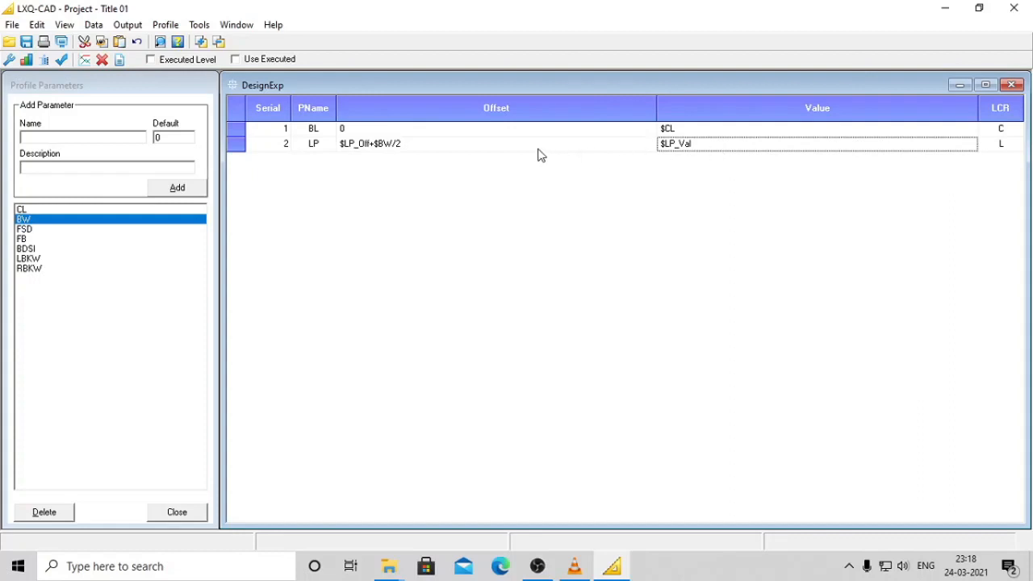
left_click(494, 143)
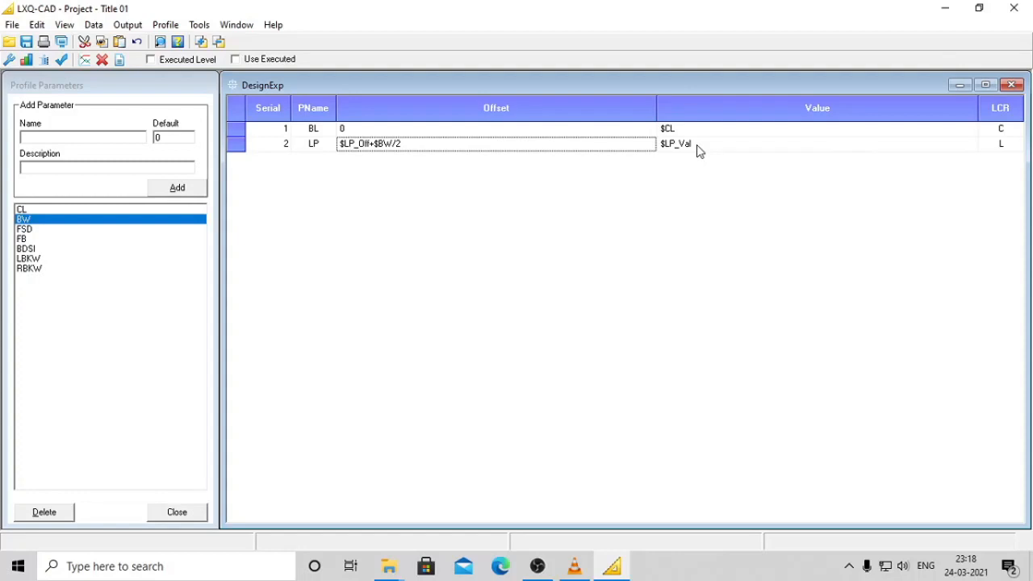
left_click(814, 144)
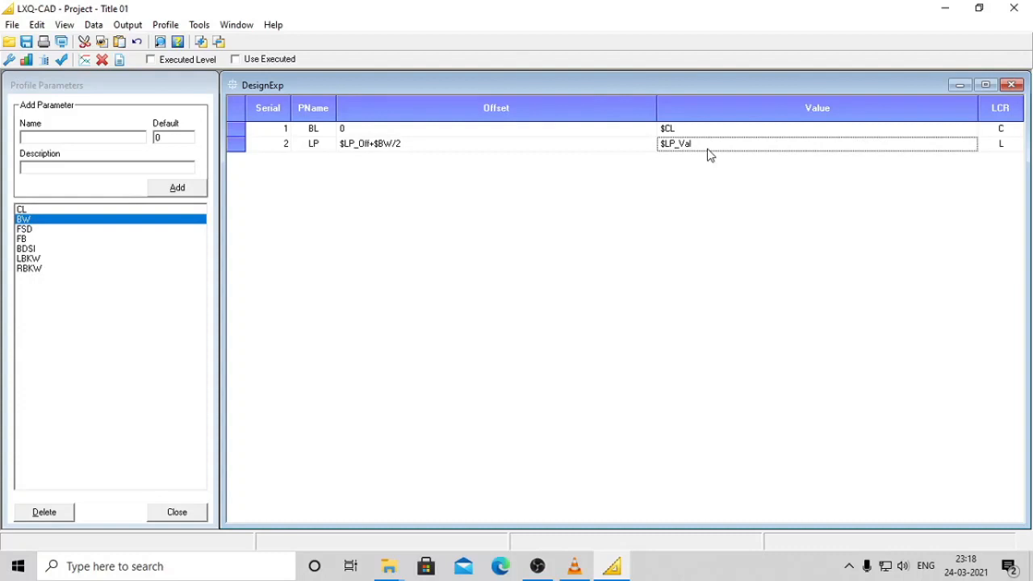
mouse_move(650, 176)
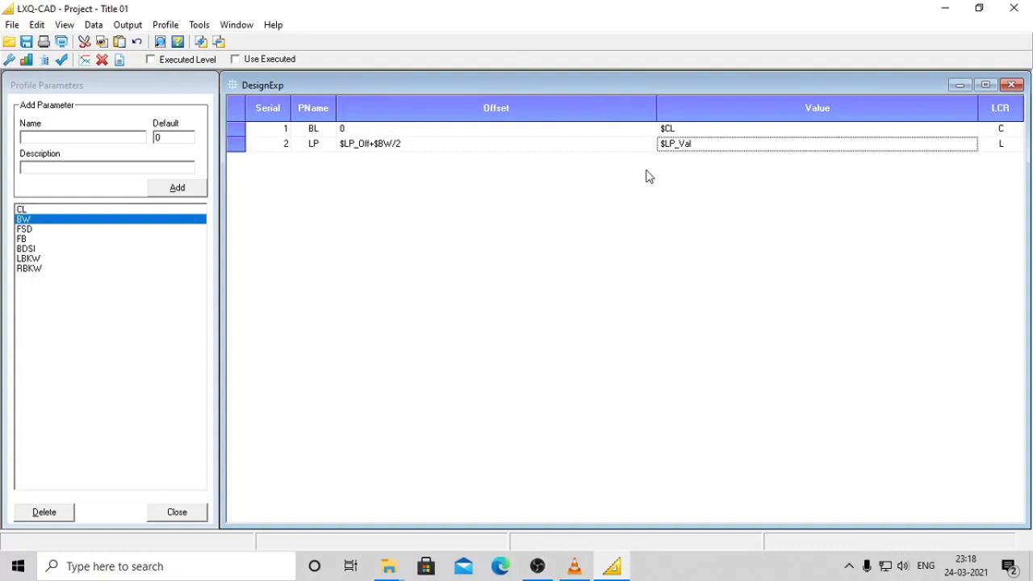
mouse_move(719, 160)
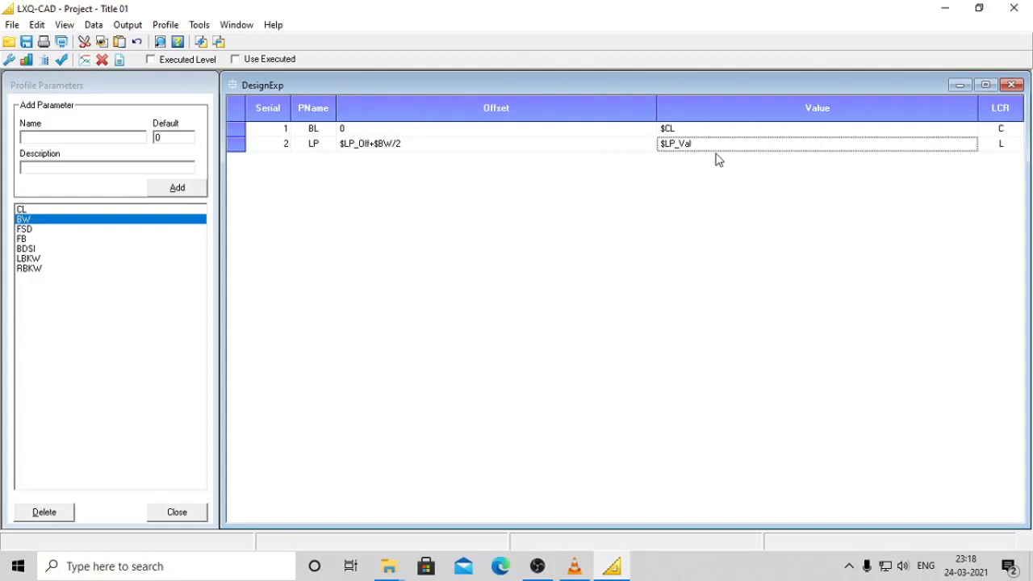
mouse_move(282, 154)
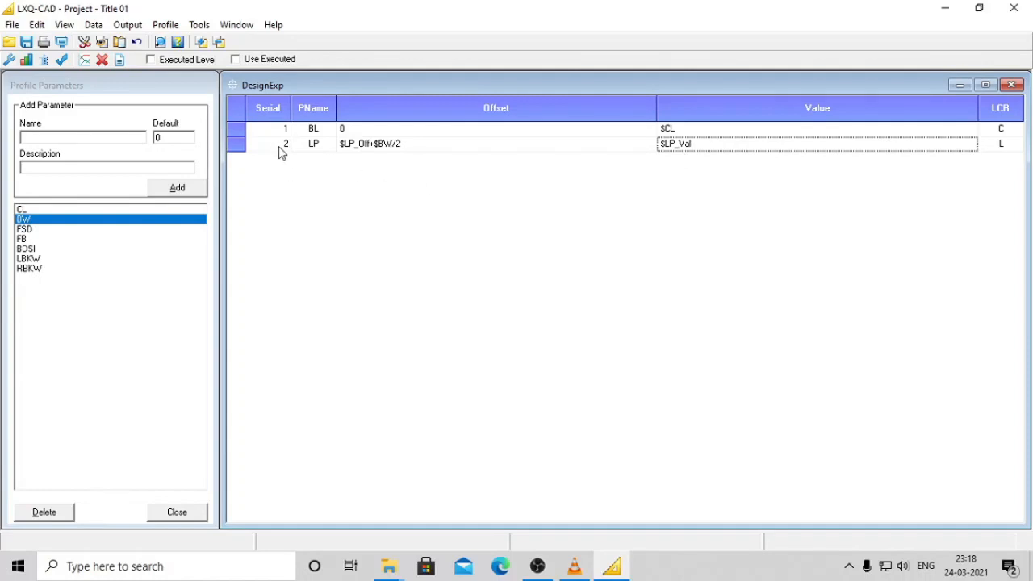
left_click(177, 187)
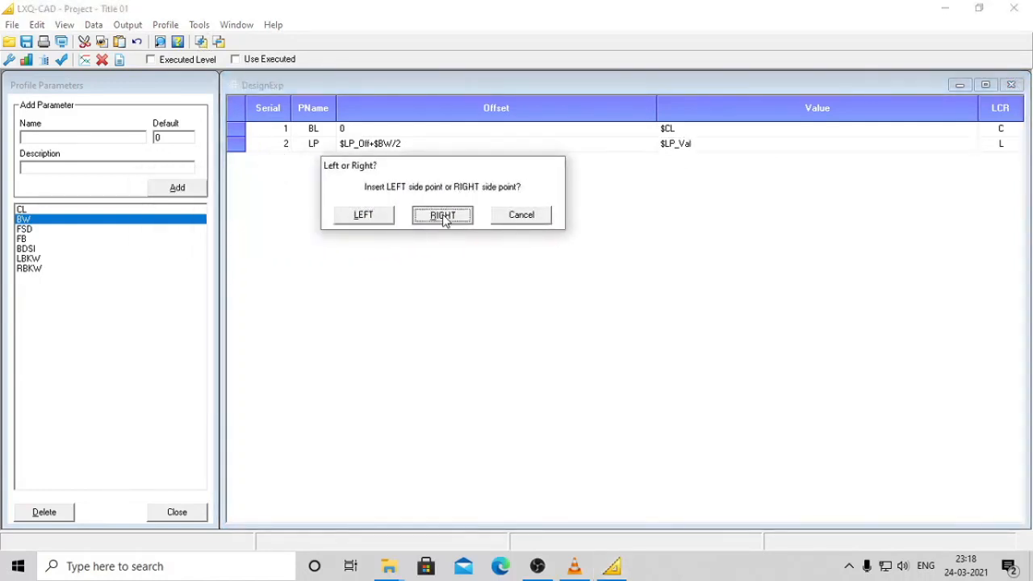
Add right-side point RP with offset $RP_Off+$BW/2, then insert a fourth point
left_click(442, 214)
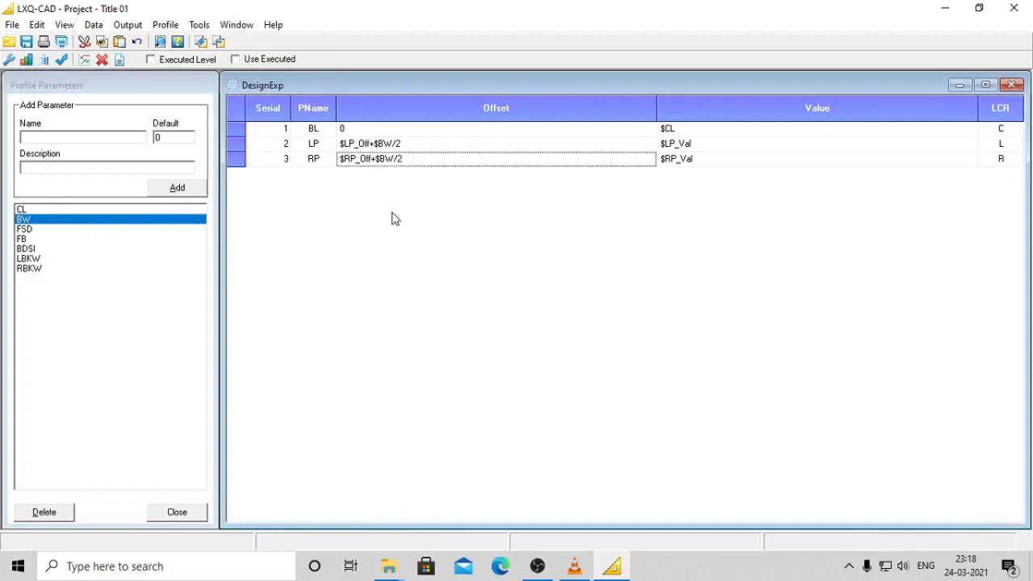
mouse_move(252, 90)
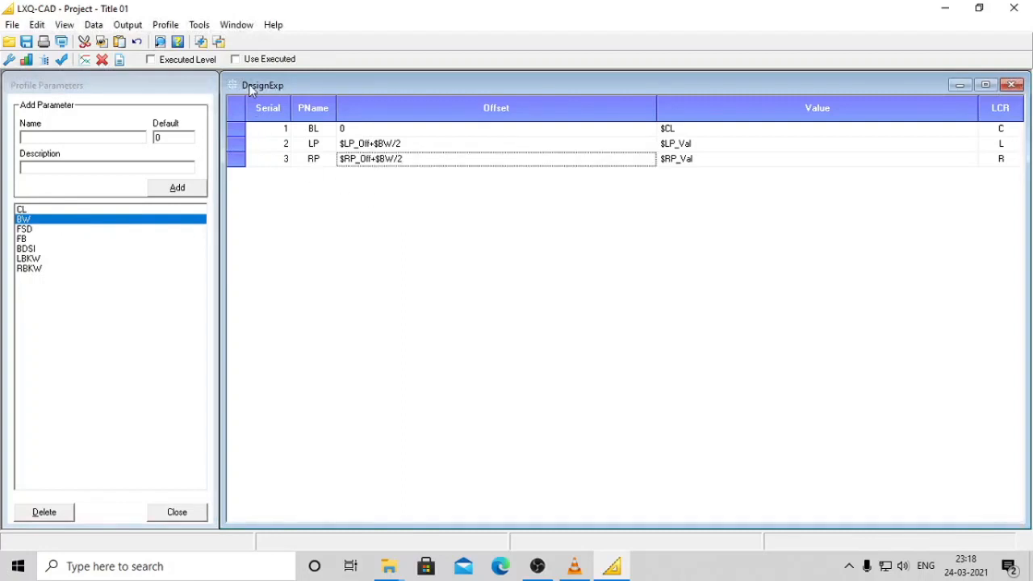
left_click(177, 187)
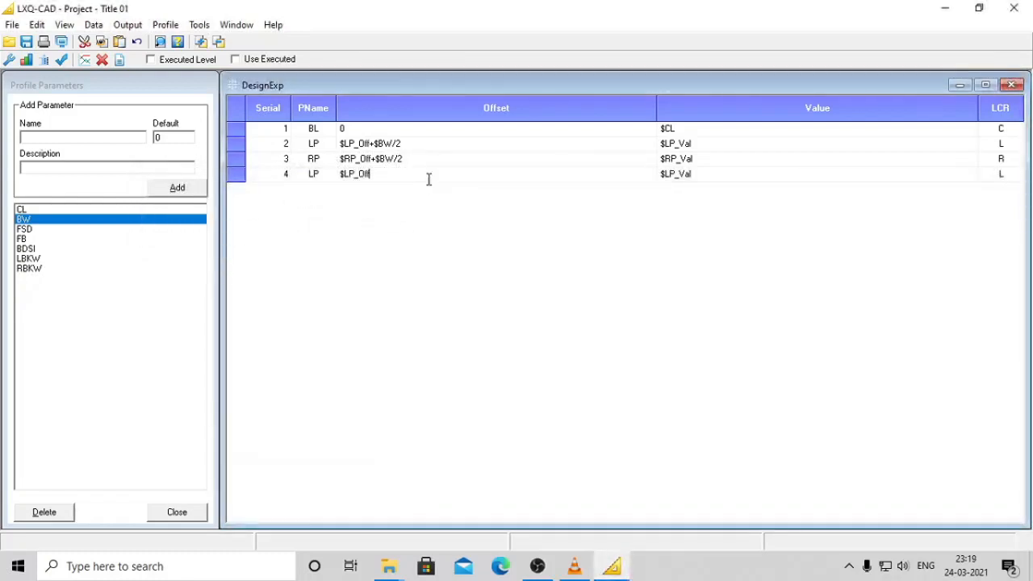
Give rows 4 and 5 bank-top offsets using ($FSD+$FB)*$BDSI, pasting the slope expression
type("+($FSD+$FB)*$BDSI")
left_click(818, 174)
type("+$FSD+$FB")
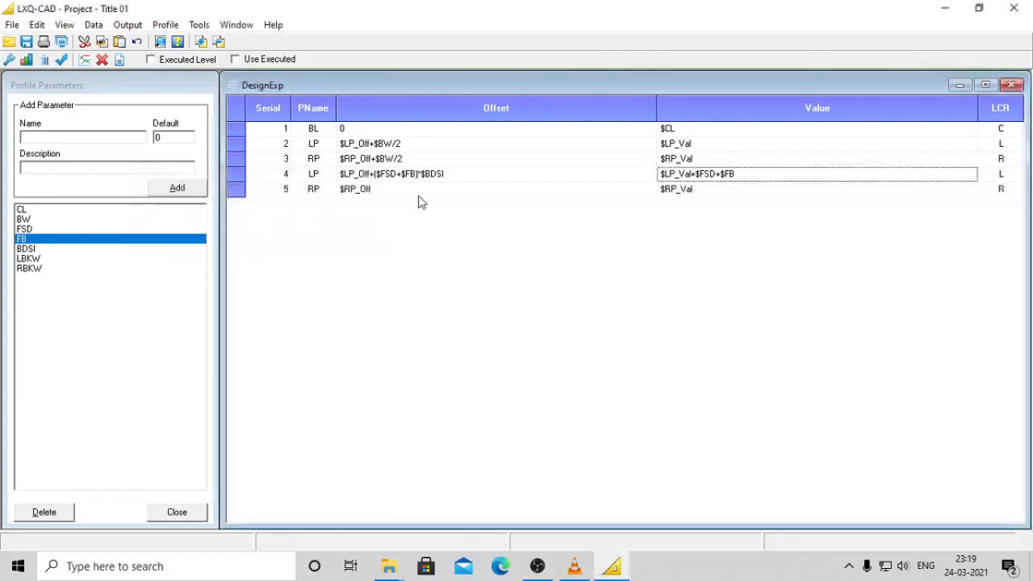
left_click(425, 189)
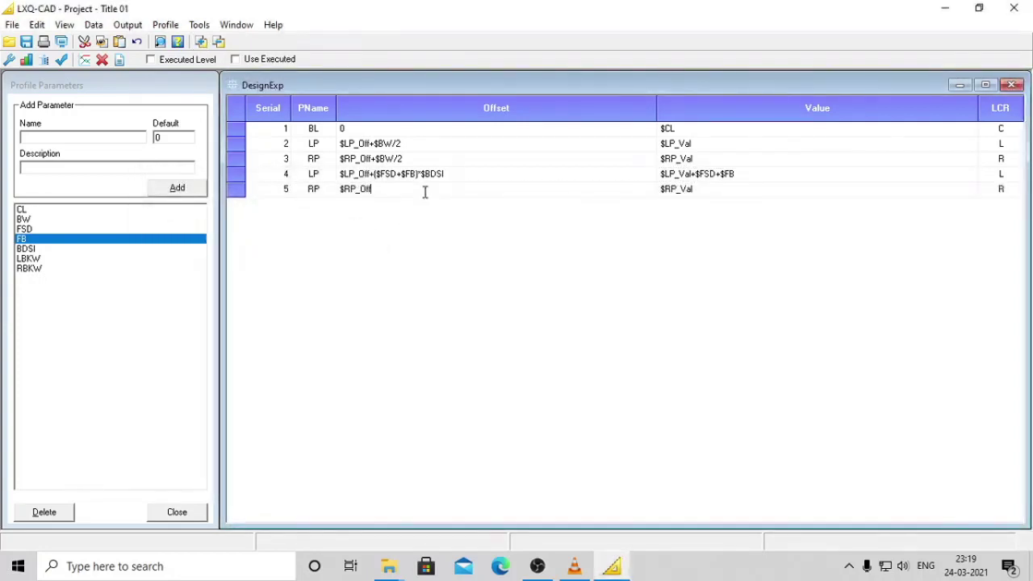
type("+")
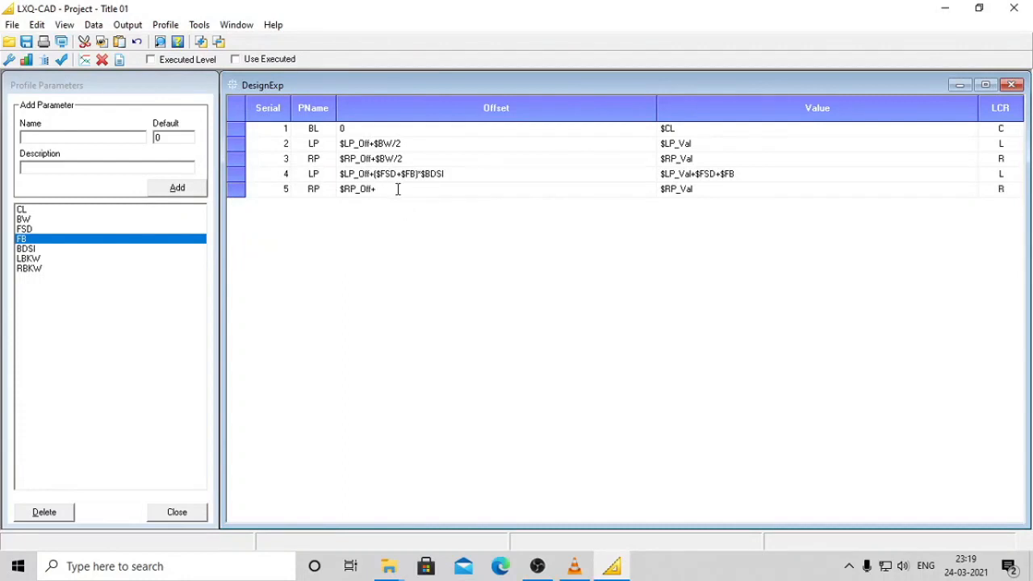
right_click(395, 189)
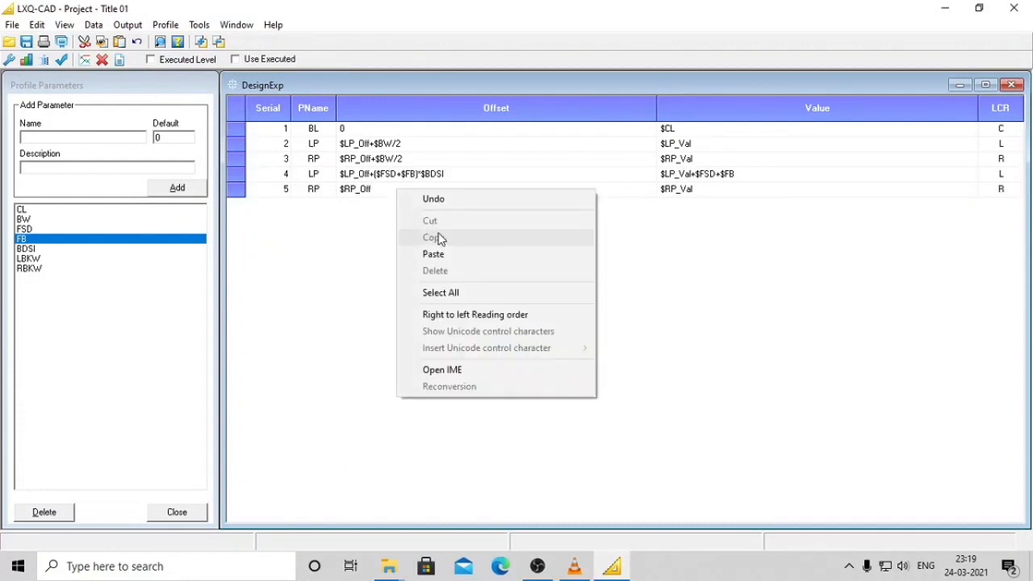
left_click(433, 254)
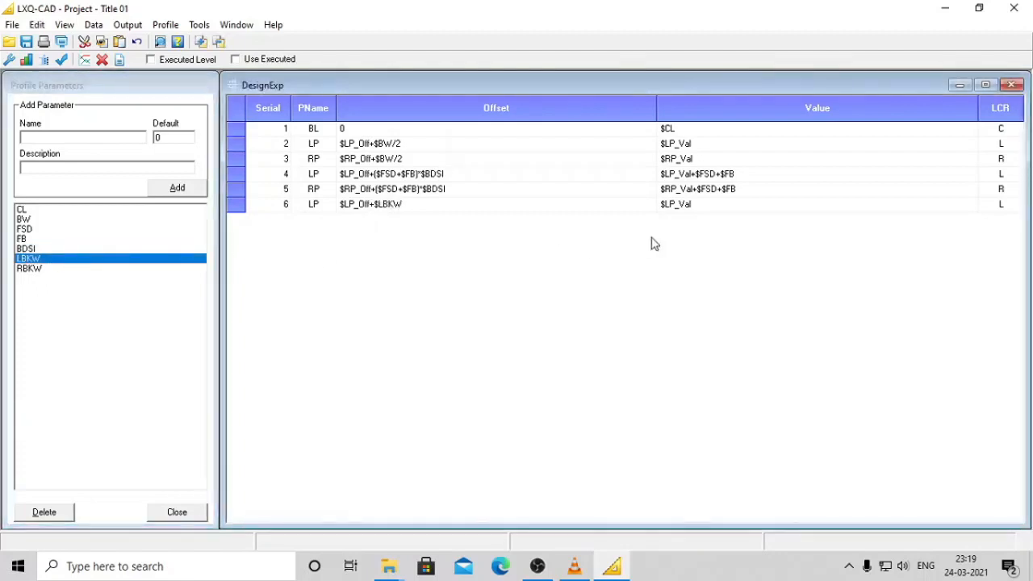
Insert the right outer point RP with offset $RP_Off+$RBKW
left_click(176, 188)
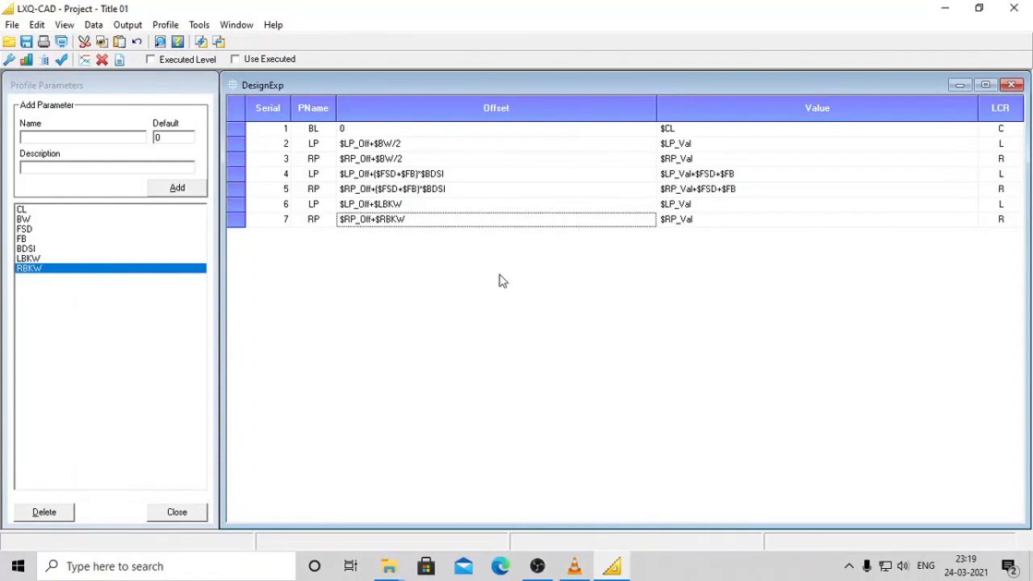
mouse_move(460, 238)
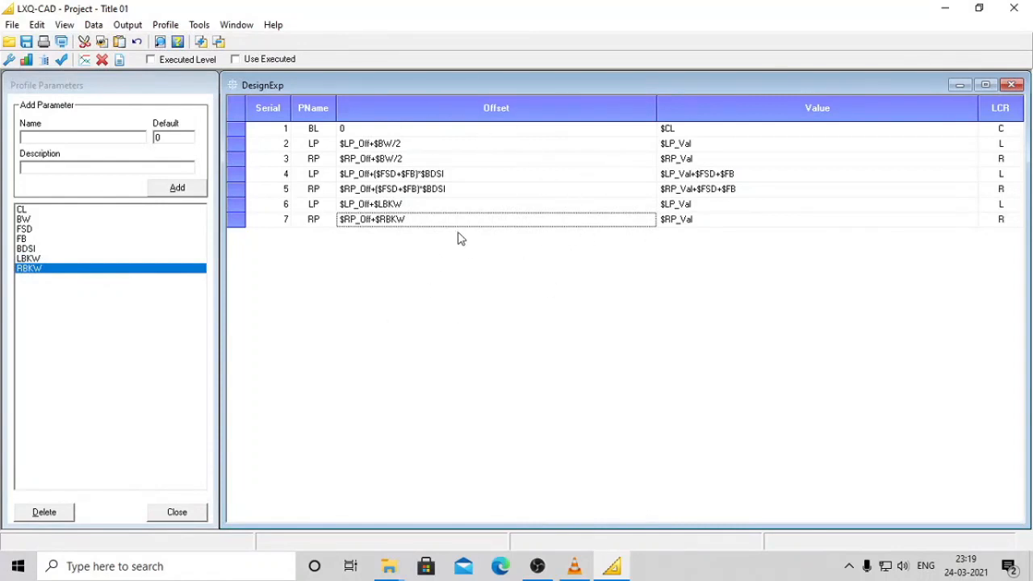
mouse_move(317, 267)
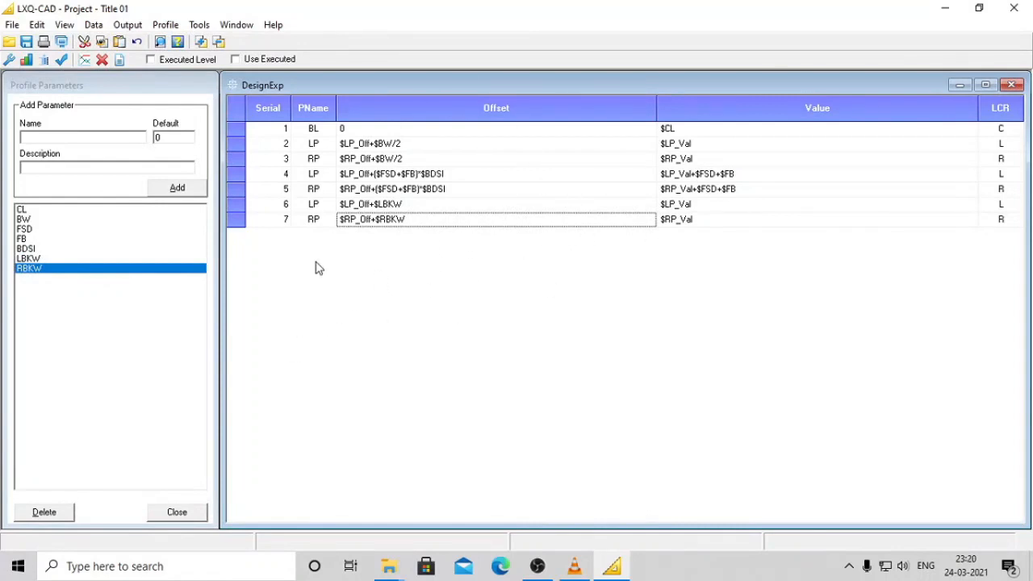
mouse_move(282, 393)
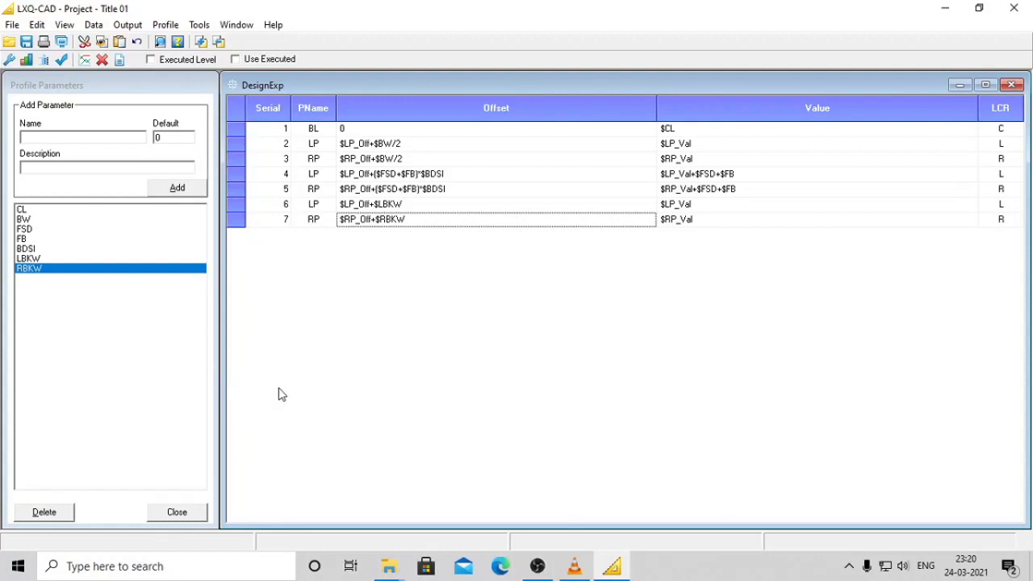
mouse_move(186, 518)
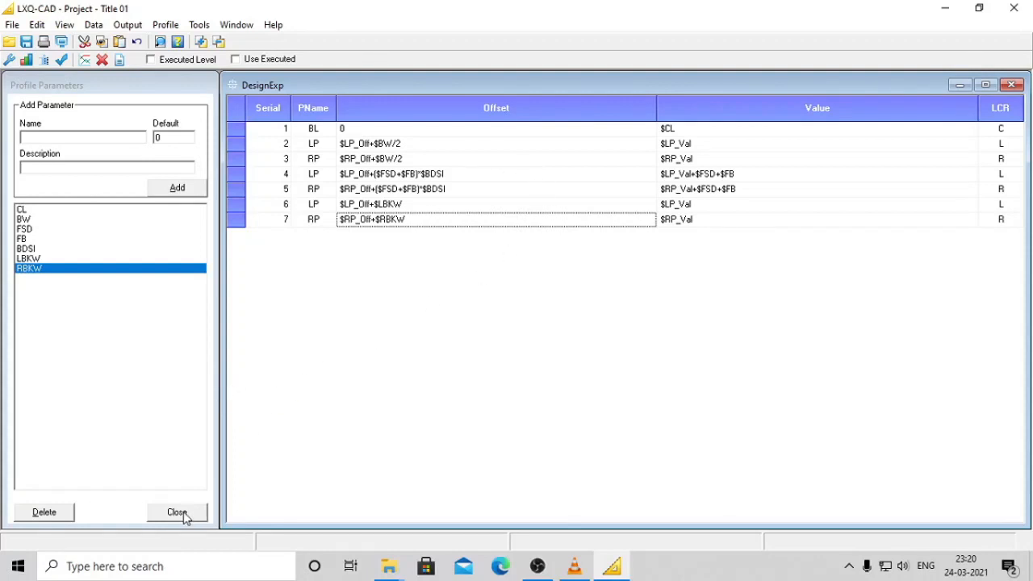
Close the parameters panel and display the Typical Section with its chainage-0 DesignDetails sheet
left_click(177, 511)
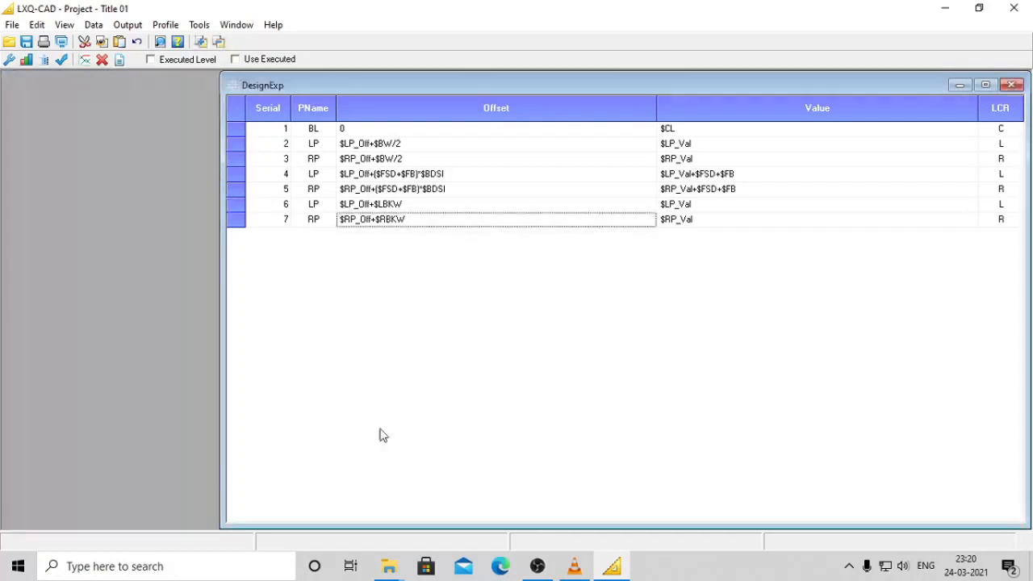
left_click(1011, 84)
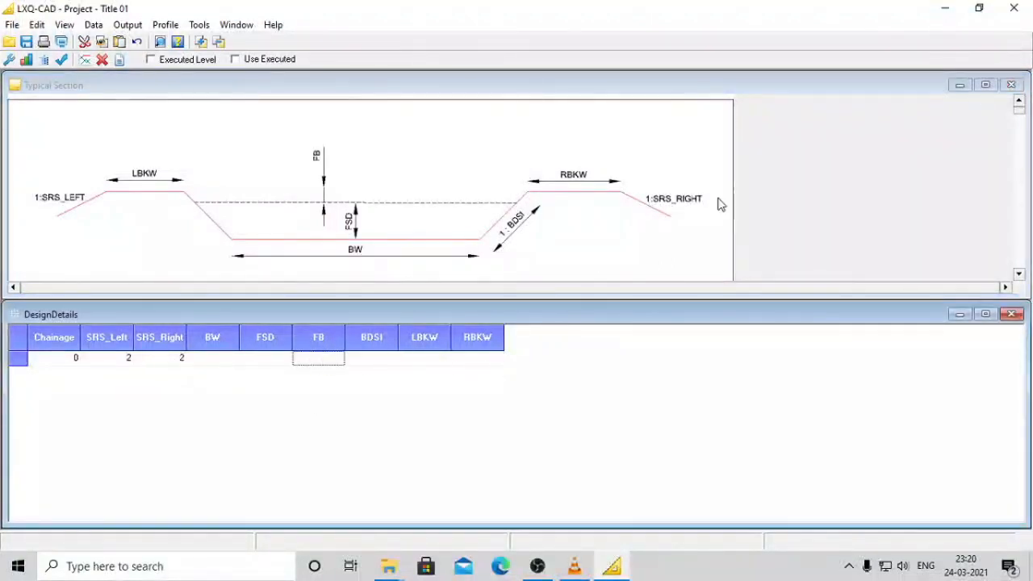
mouse_move(685, 265)
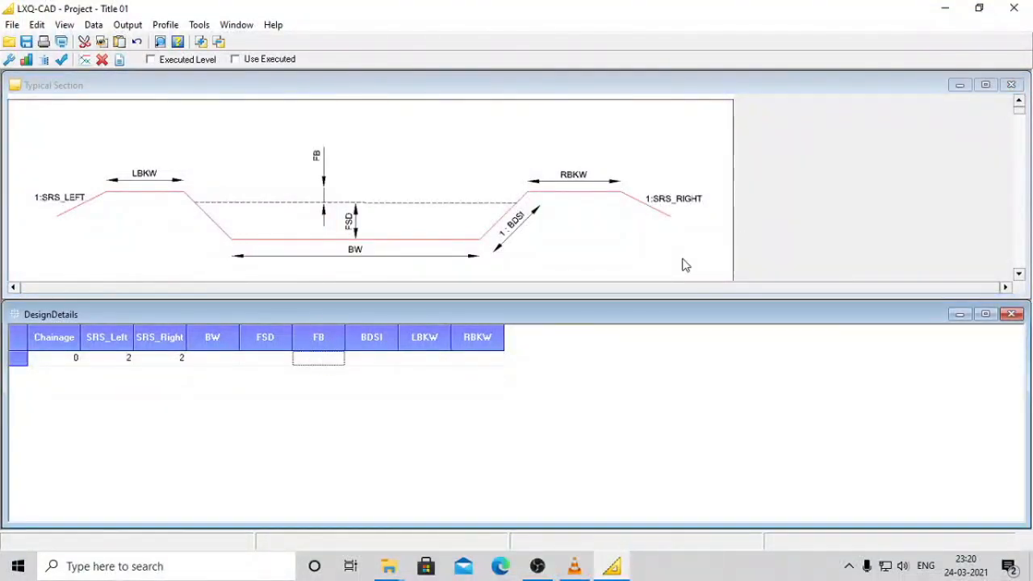